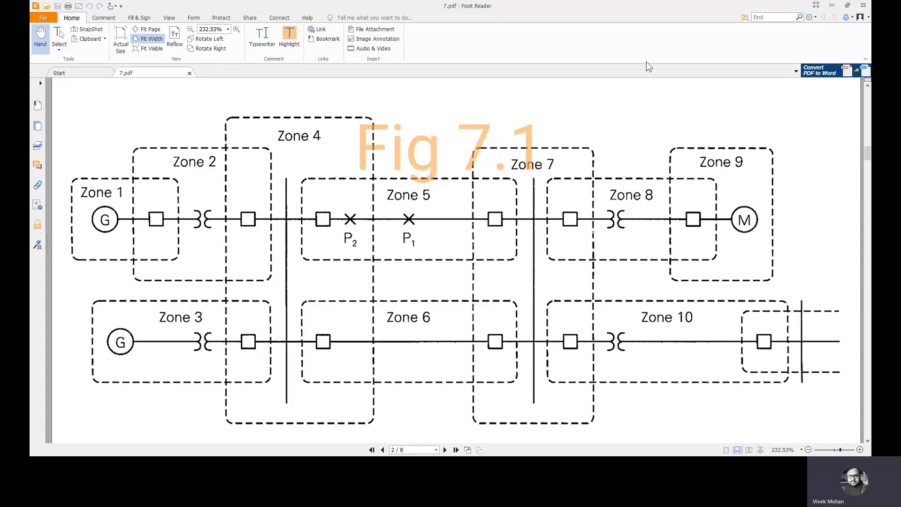
{"action": "mouse_move", "coordinate": [254, 209]}
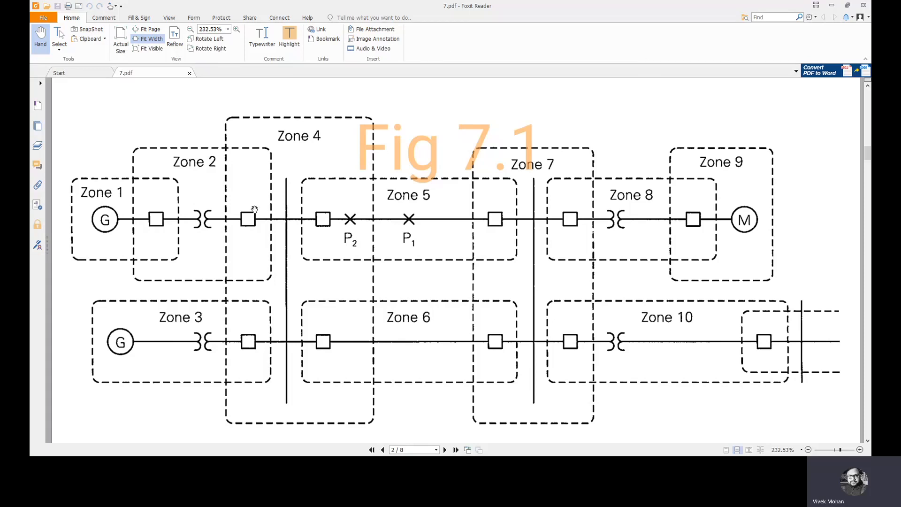
{"action": "mouse_move", "coordinate": [592, 121]}
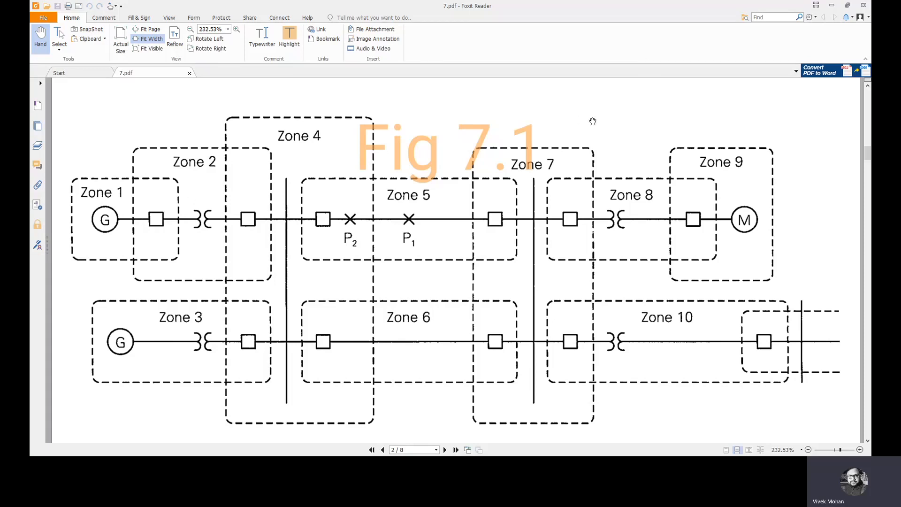
{"action": "mouse_move", "coordinate": [141, 237]}
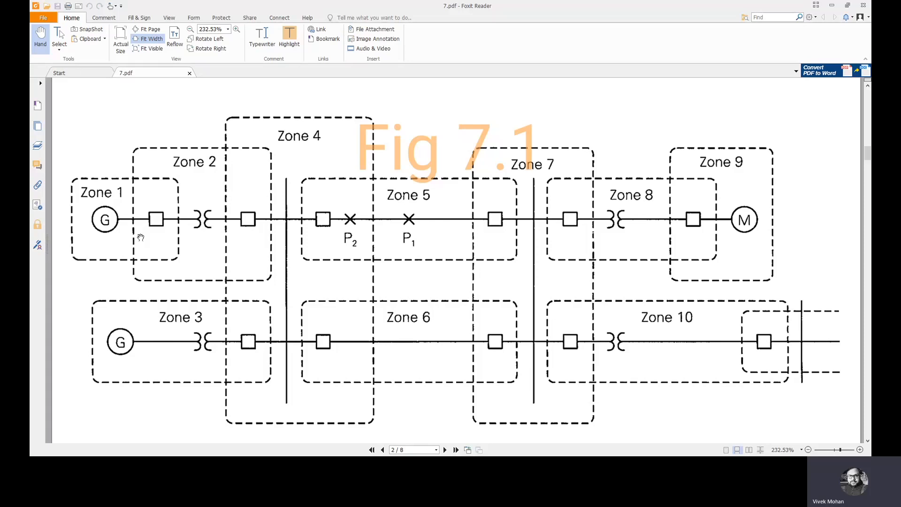
{"action": "mouse_move", "coordinate": [413, 209]}
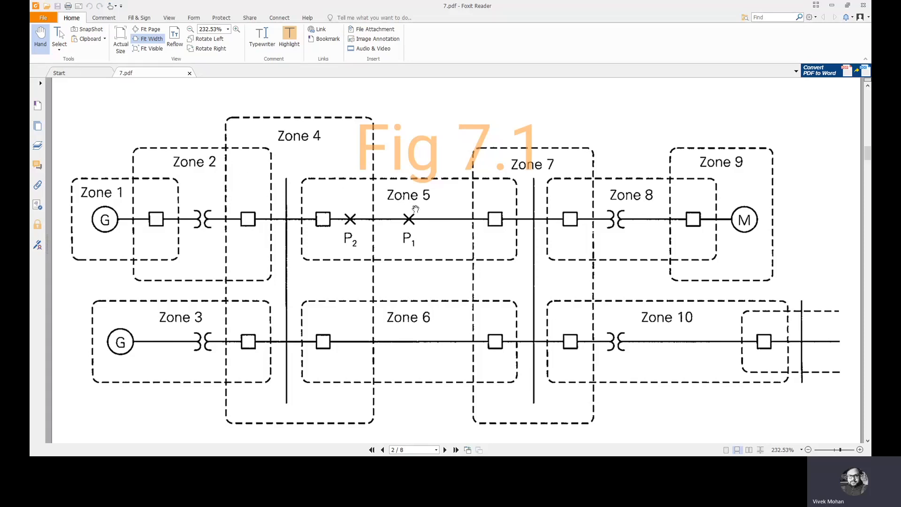
{"action": "mouse_move", "coordinate": [573, 301]}
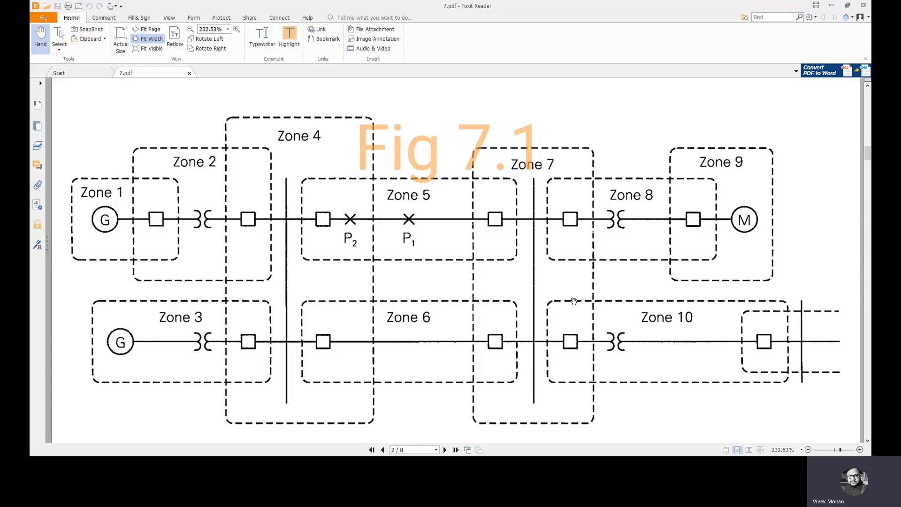
{"action": "mouse_move", "coordinate": [138, 182]}
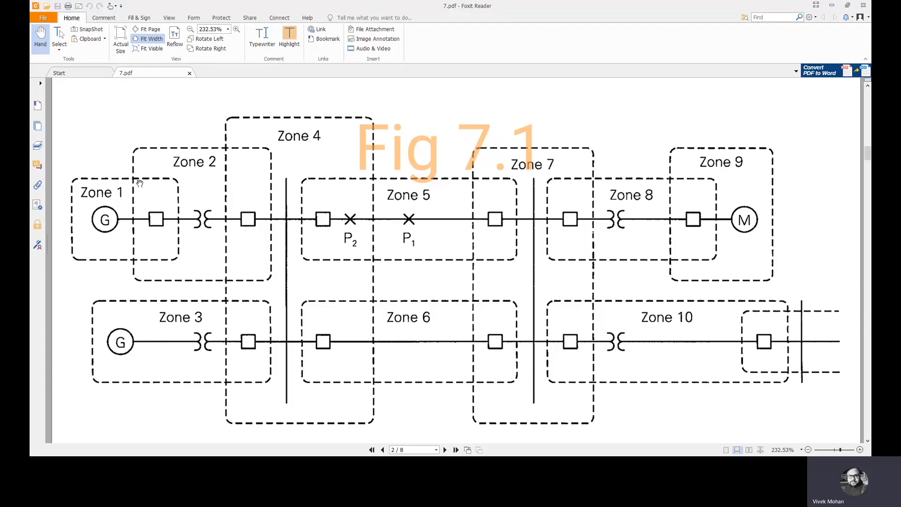
{"action": "mouse_move", "coordinate": [167, 218]}
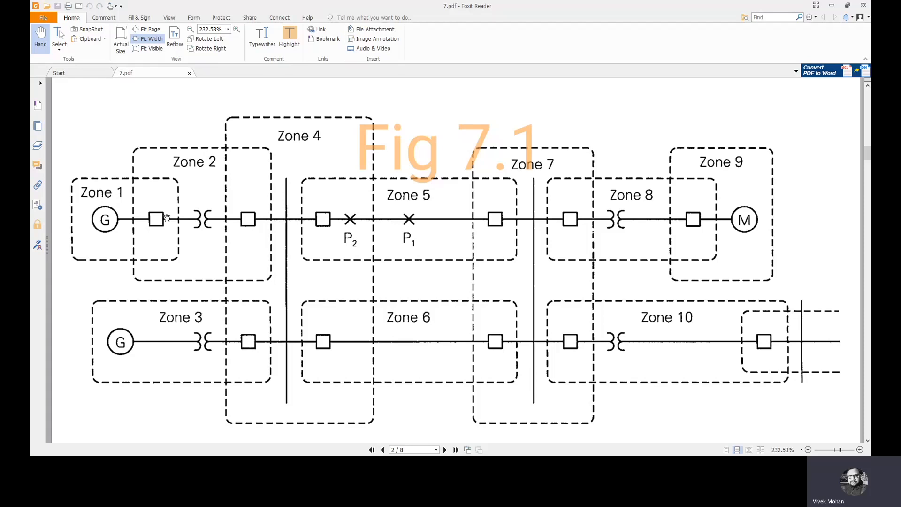
{"action": "mouse_move", "coordinate": [145, 208]}
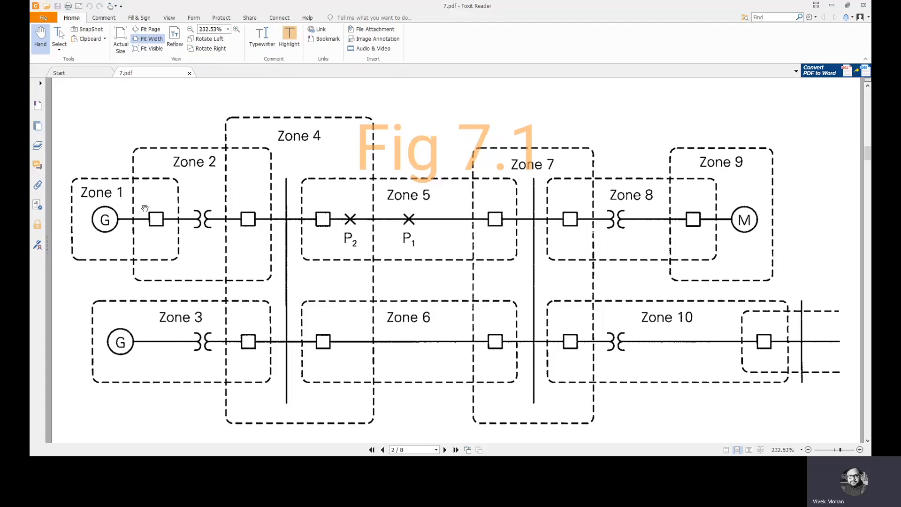
{"action": "mouse_move", "coordinate": [138, 208]}
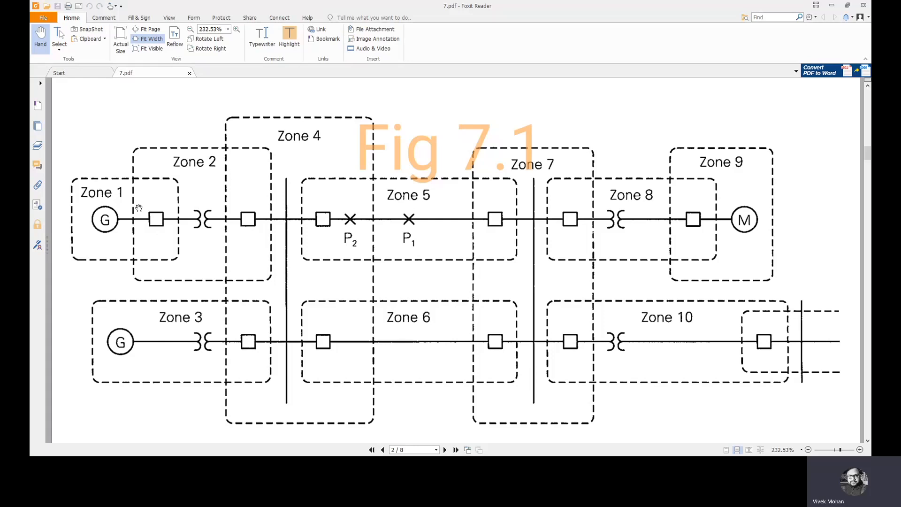
{"action": "mouse_move", "coordinate": [188, 172]}
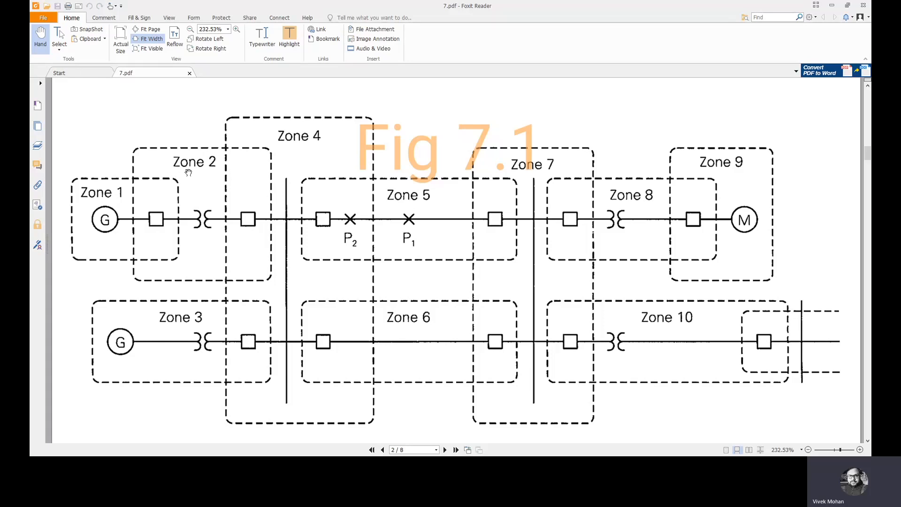
{"action": "mouse_move", "coordinate": [212, 171]}
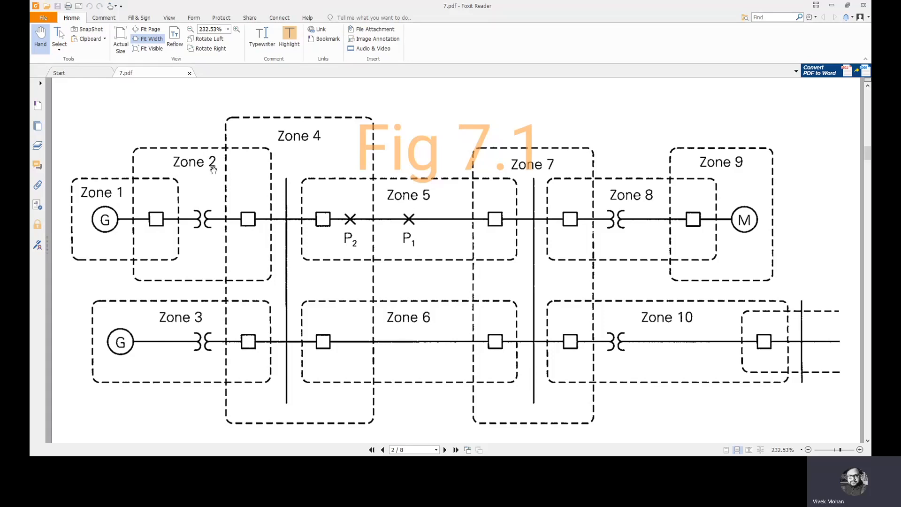
{"action": "mouse_move", "coordinate": [259, 332]}
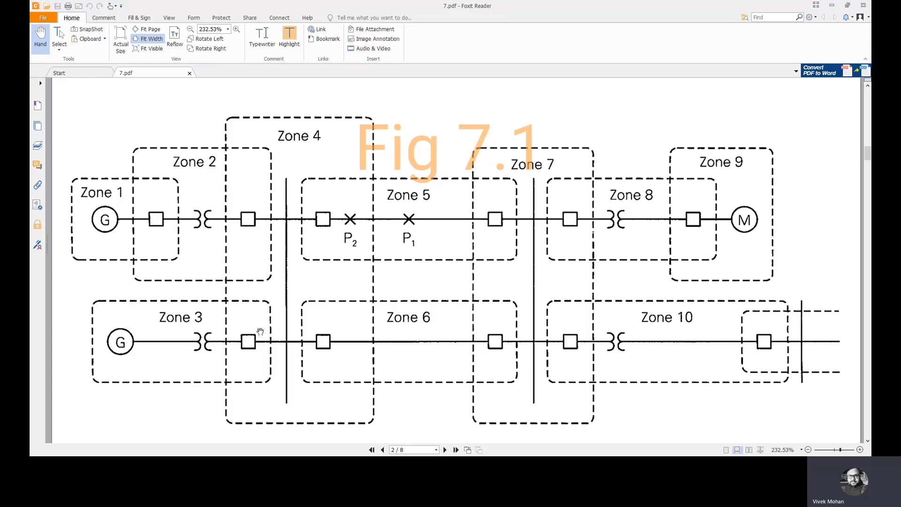
{"action": "mouse_move", "coordinate": [244, 335]}
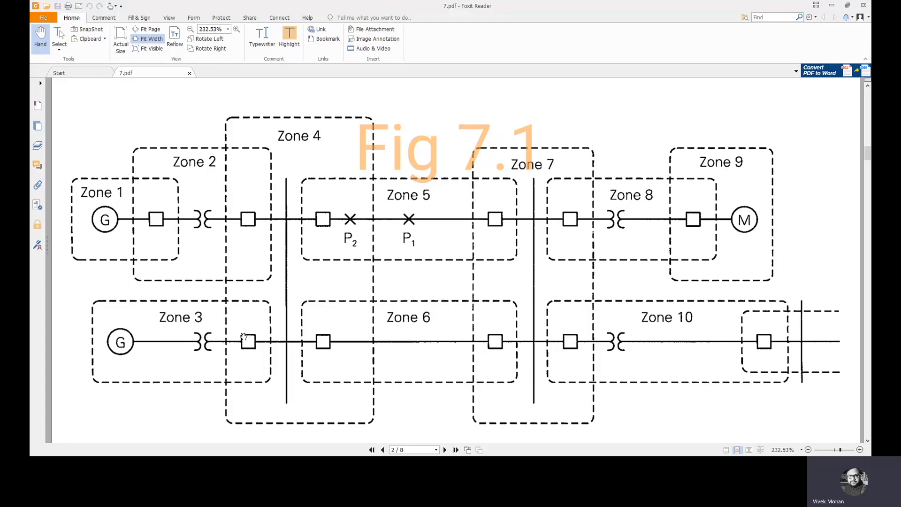
{"action": "mouse_move", "coordinate": [248, 305]}
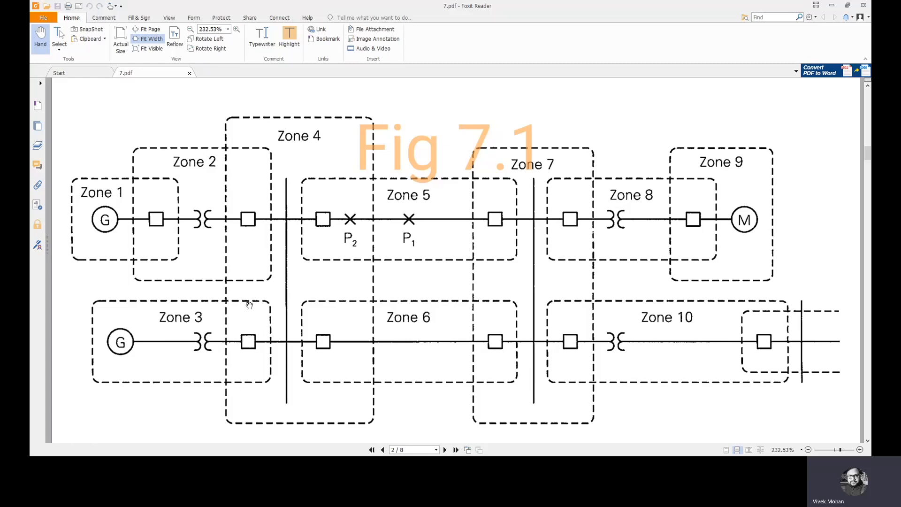
{"action": "mouse_move", "coordinate": [712, 221]}
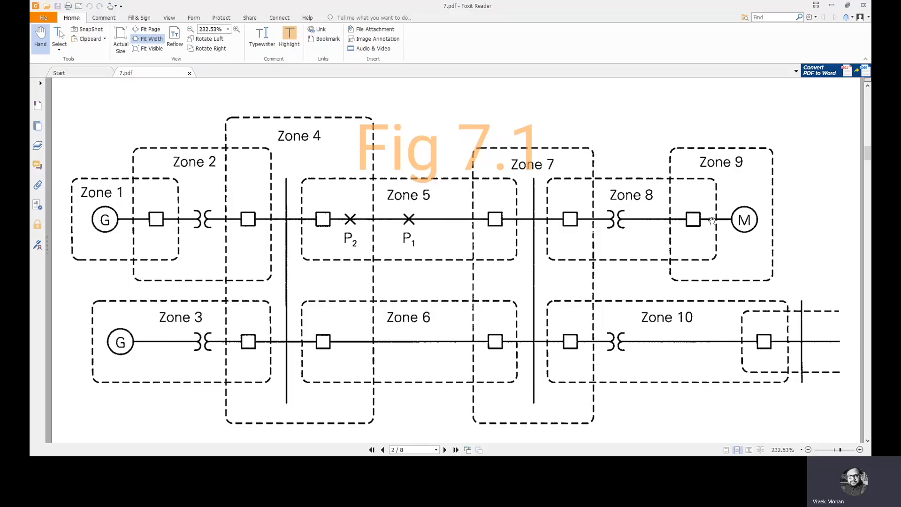
{"action": "mouse_move", "coordinate": [668, 224]}
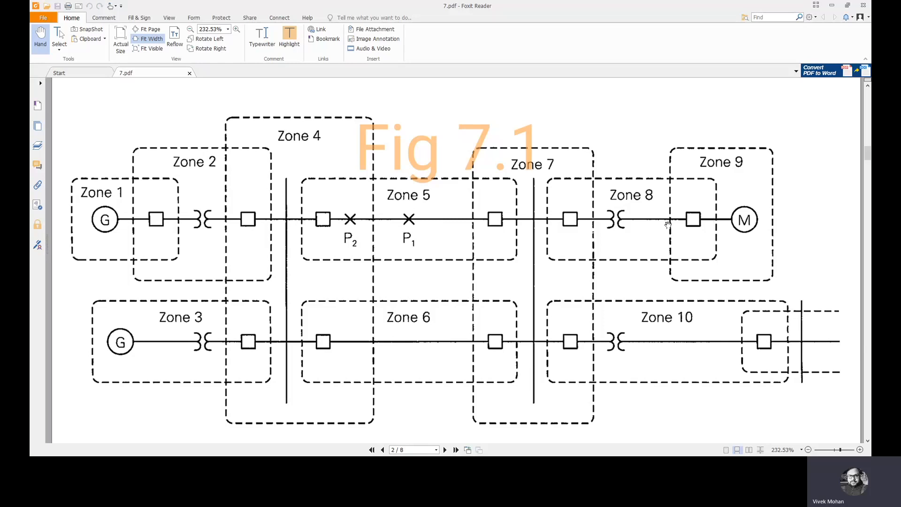
{"action": "mouse_move", "coordinate": [221, 265]}
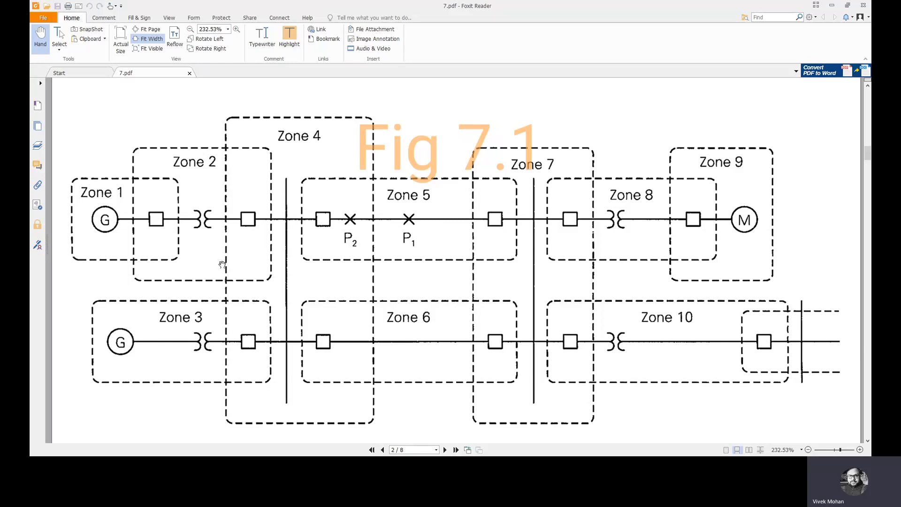
{"action": "mouse_move", "coordinate": [212, 208]}
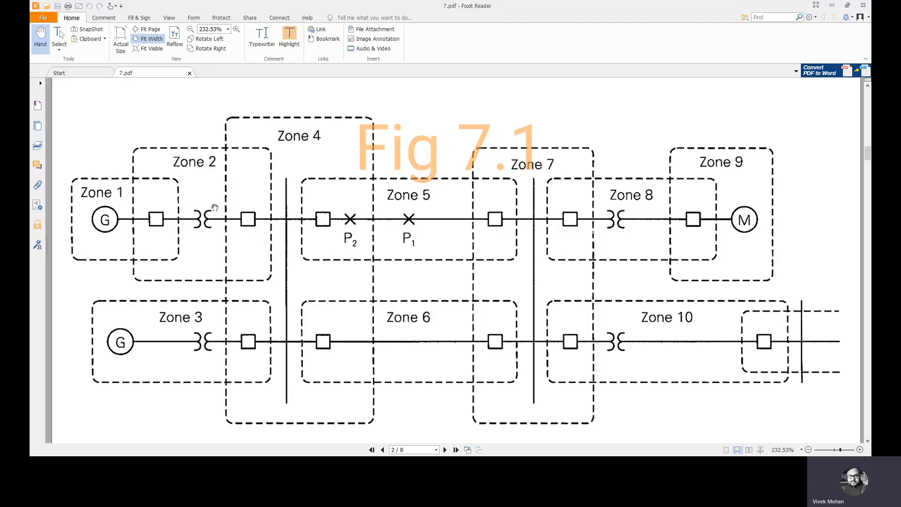
{"action": "mouse_move", "coordinate": [229, 207]}
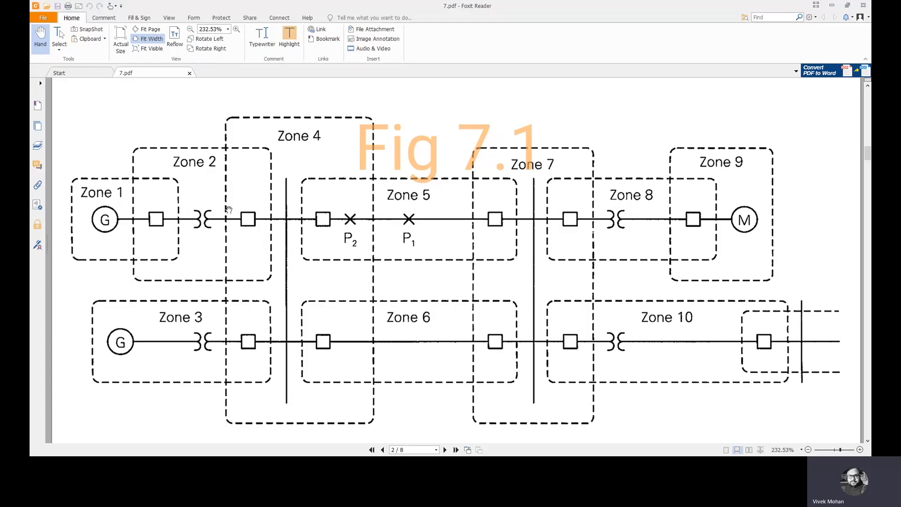
{"action": "mouse_move", "coordinate": [145, 205]}
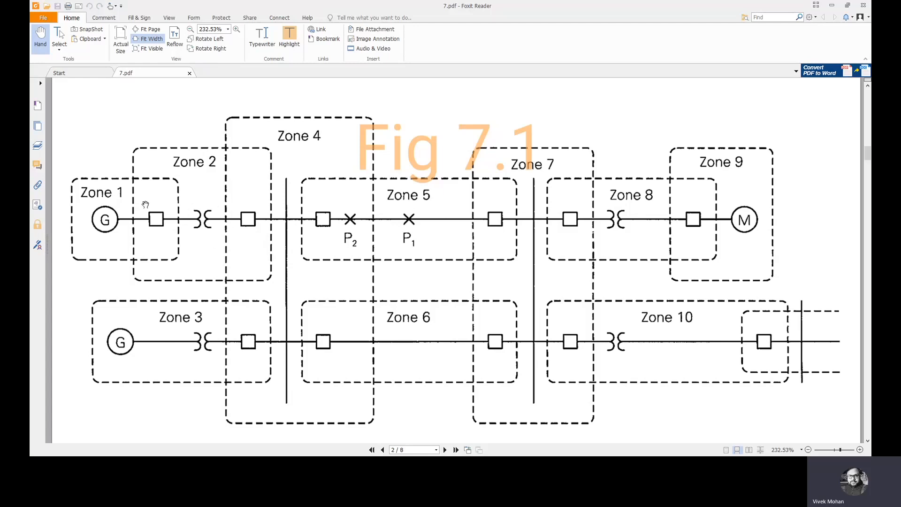
{"action": "mouse_move", "coordinate": [131, 128]}
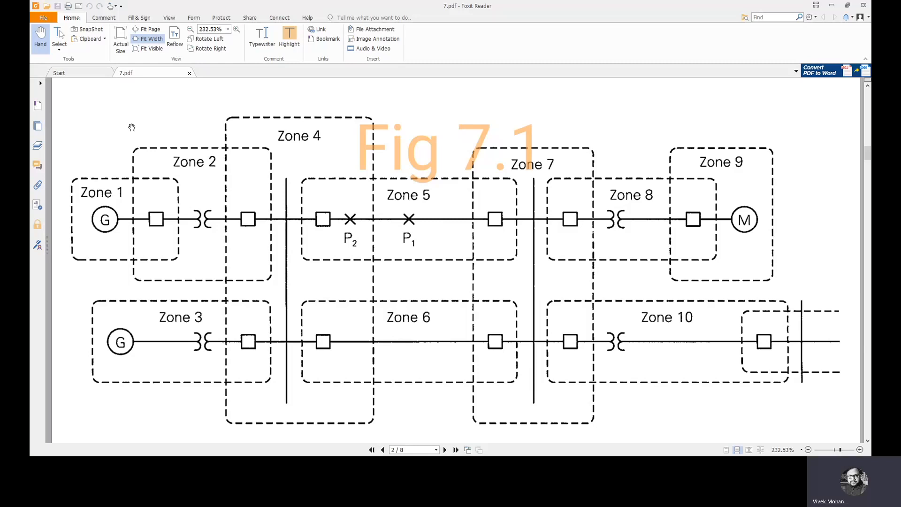
{"action": "mouse_move", "coordinate": [324, 200]}
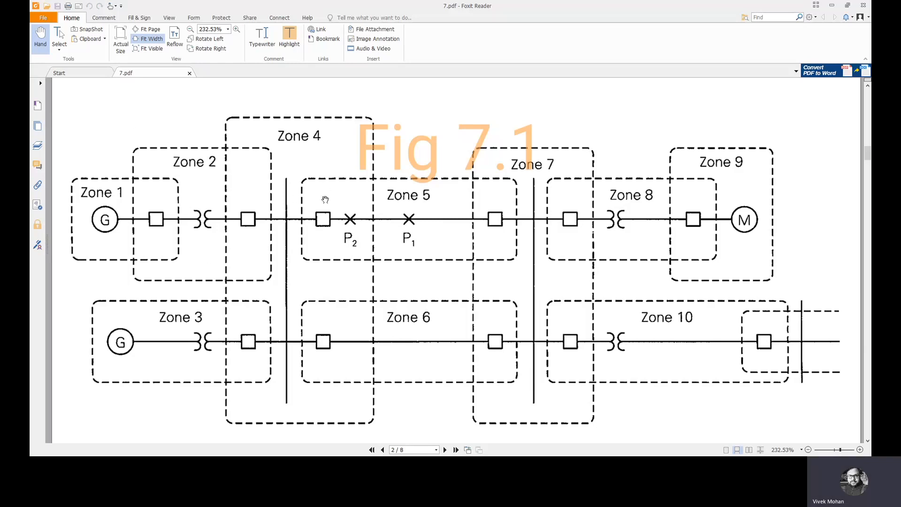
{"action": "mouse_move", "coordinate": [278, 202]}
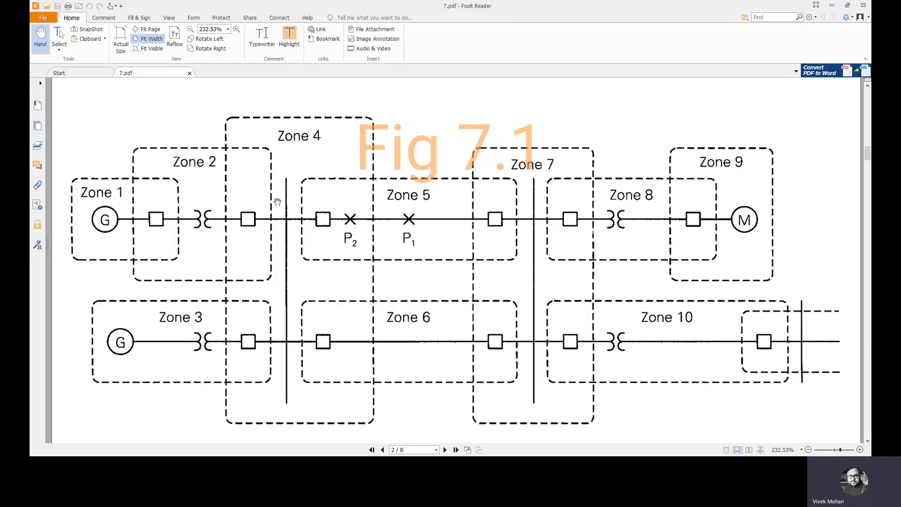
{"action": "mouse_move", "coordinate": [89, 205]}
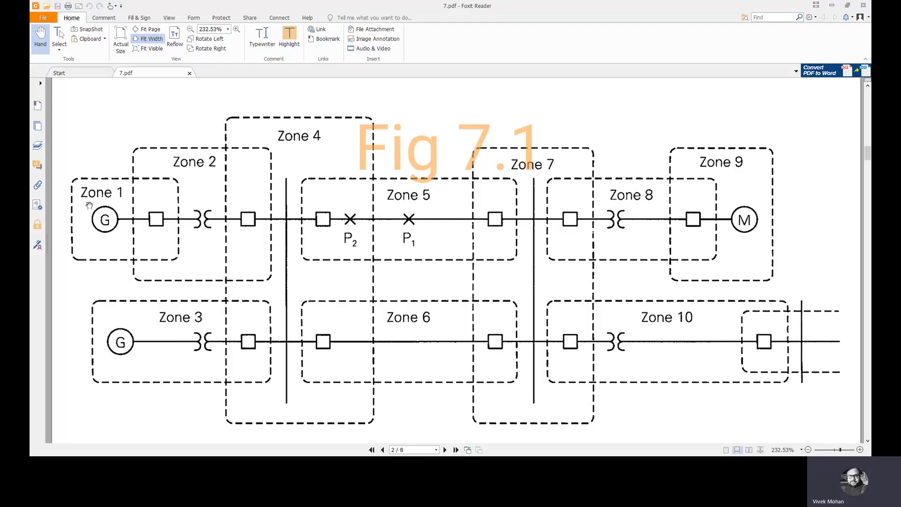
{"action": "mouse_move", "coordinate": [275, 166]}
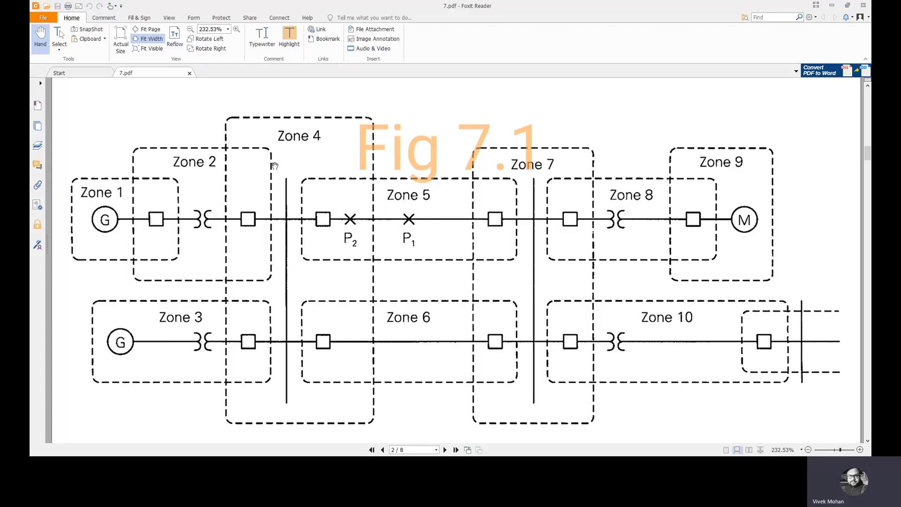
{"action": "mouse_move", "coordinate": [378, 239]}
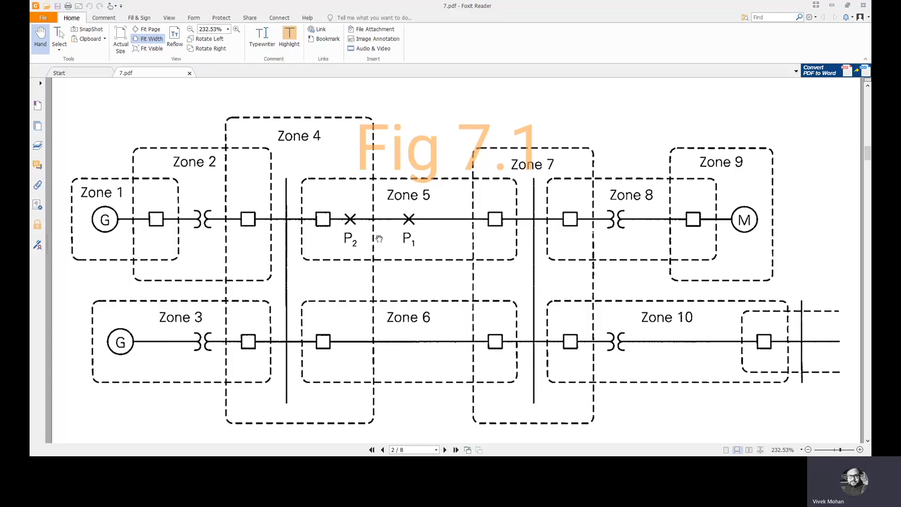
{"action": "mouse_move", "coordinate": [584, 297]}
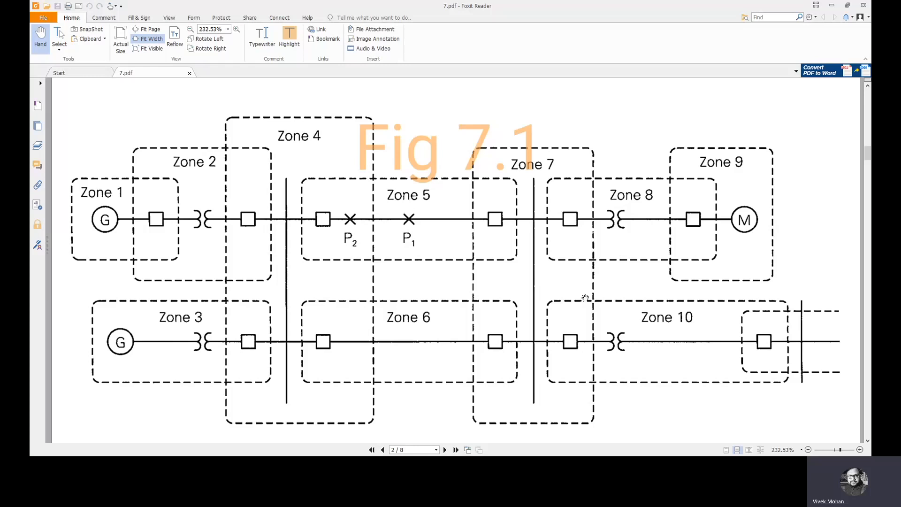
{"action": "mouse_move", "coordinate": [435, 294]}
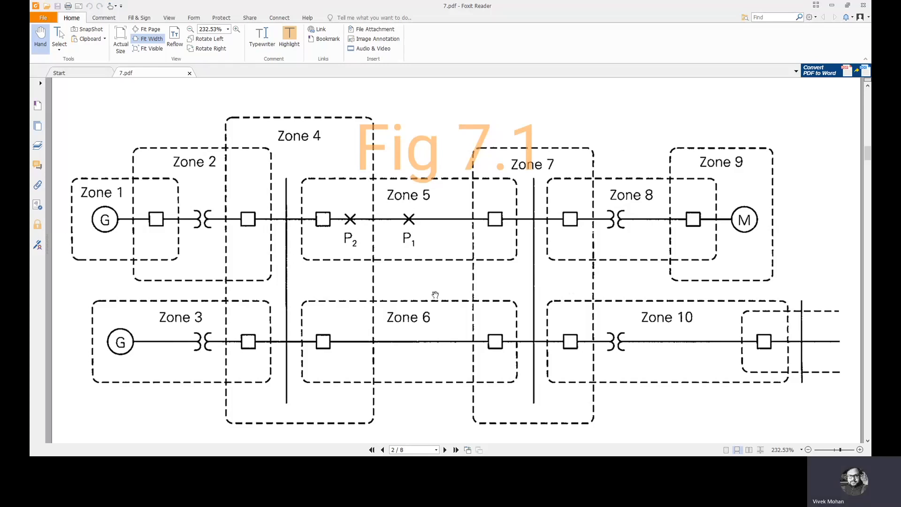
{"action": "mouse_move", "coordinate": [445, 170]}
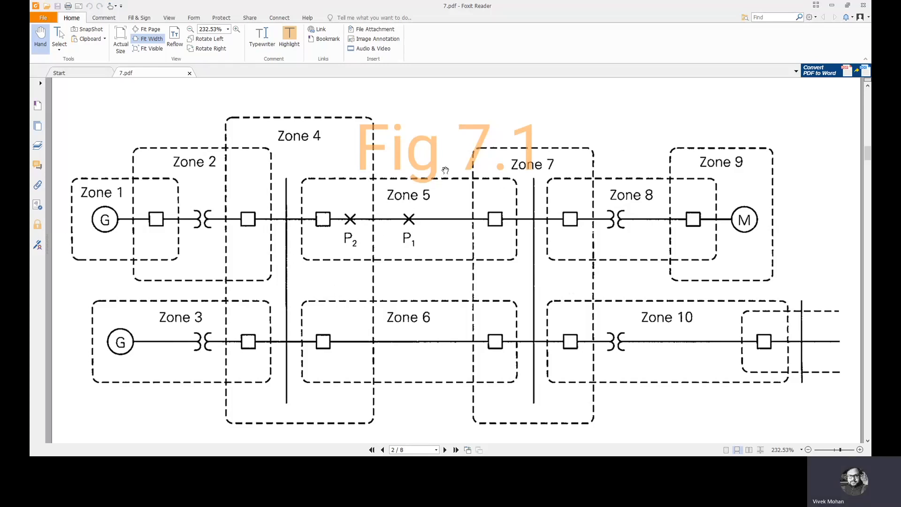
{"action": "mouse_move", "coordinate": [715, 199]}
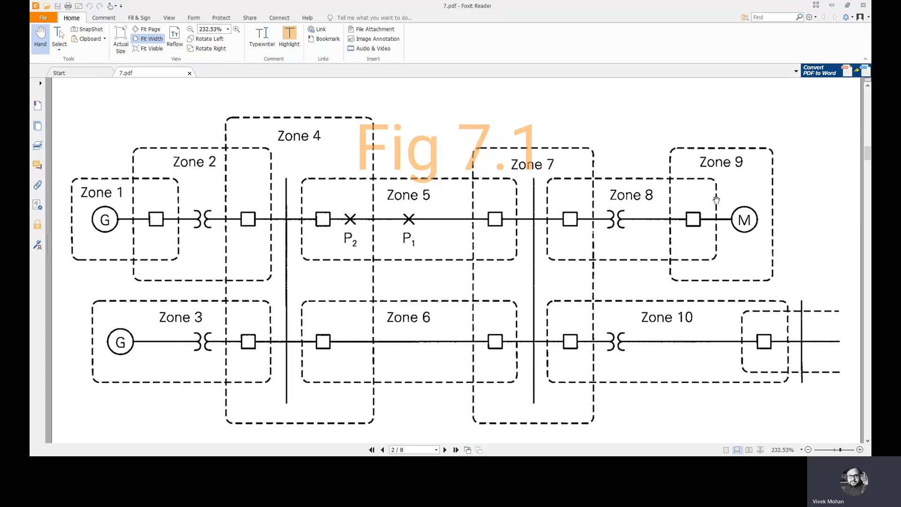
{"action": "mouse_move", "coordinate": [562, 307]}
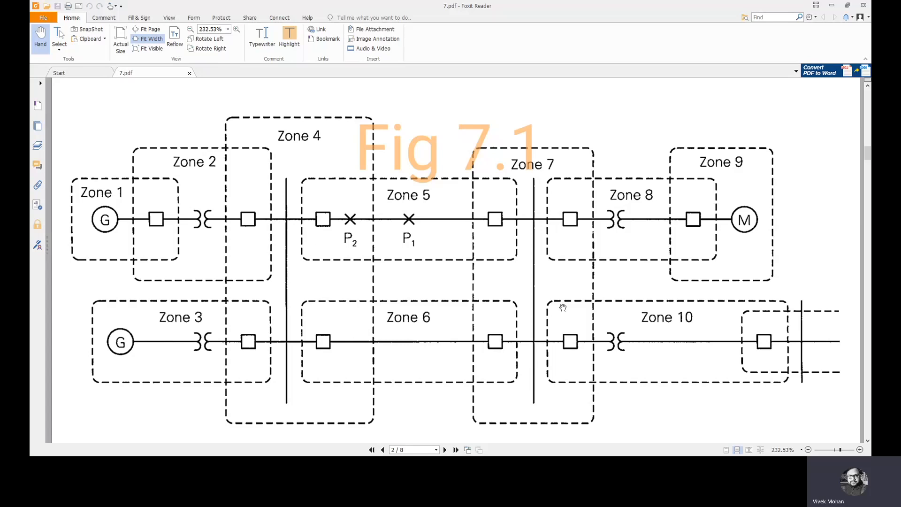
{"action": "mouse_move", "coordinate": [240, 290]}
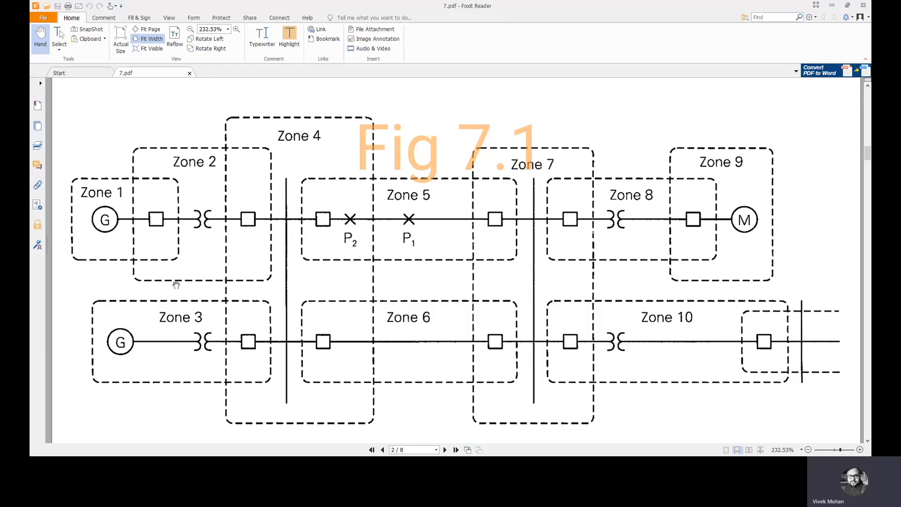
{"action": "mouse_move", "coordinate": [235, 266]}
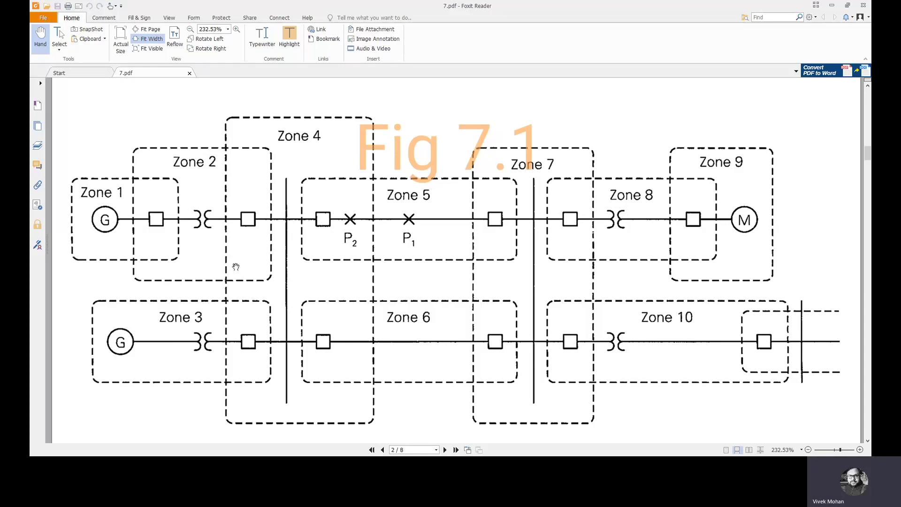
{"action": "mouse_move", "coordinate": [176, 256]}
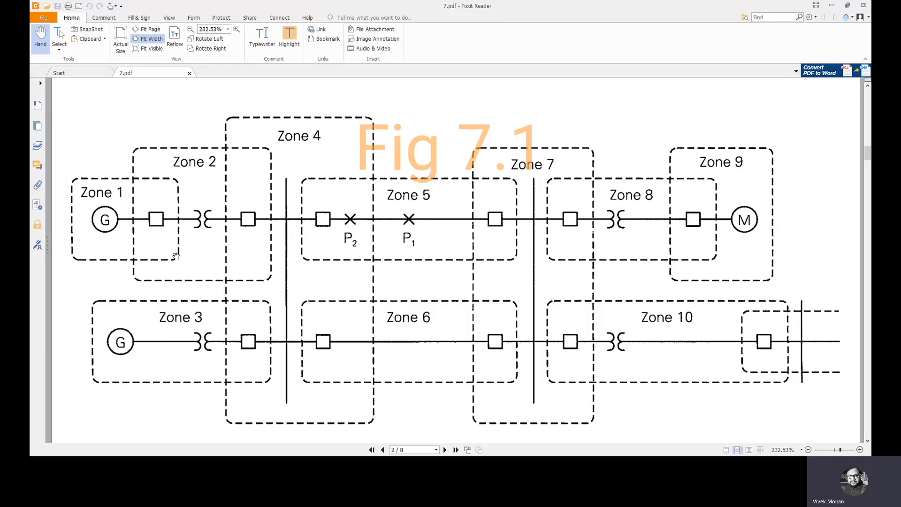
{"action": "mouse_move", "coordinate": [194, 225]}
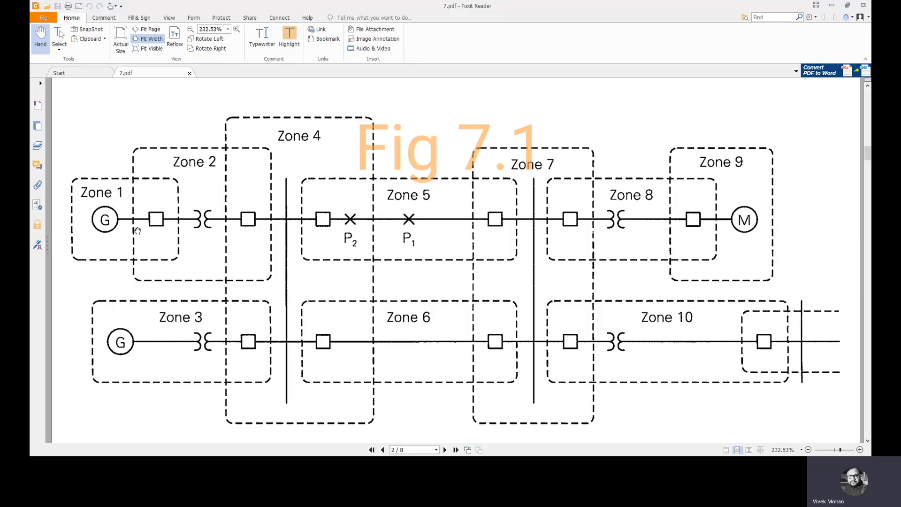
{"action": "mouse_move", "coordinate": [159, 230]}
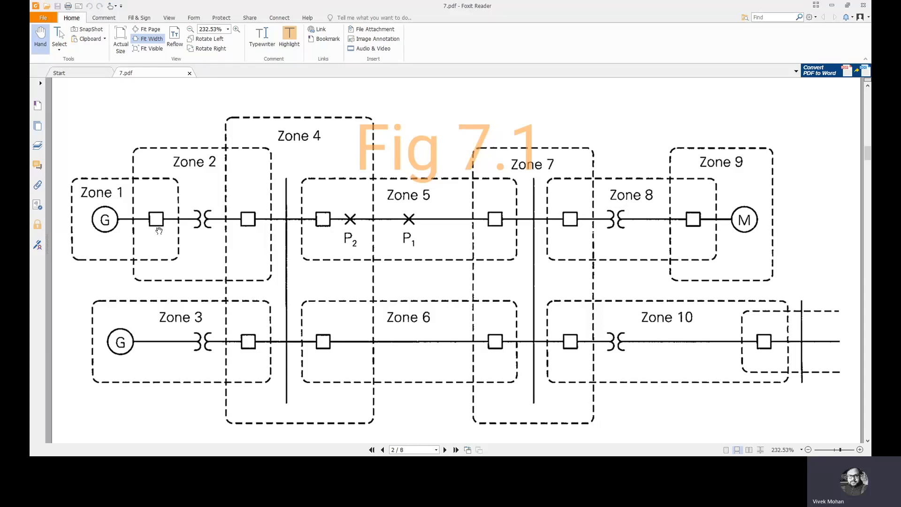
{"action": "mouse_move", "coordinate": [185, 225]}
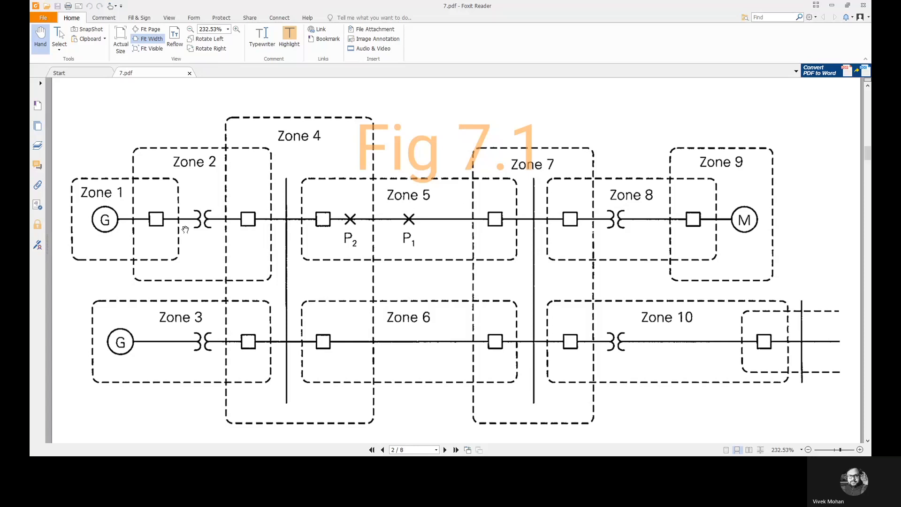
{"action": "mouse_move", "coordinate": [84, 343]}
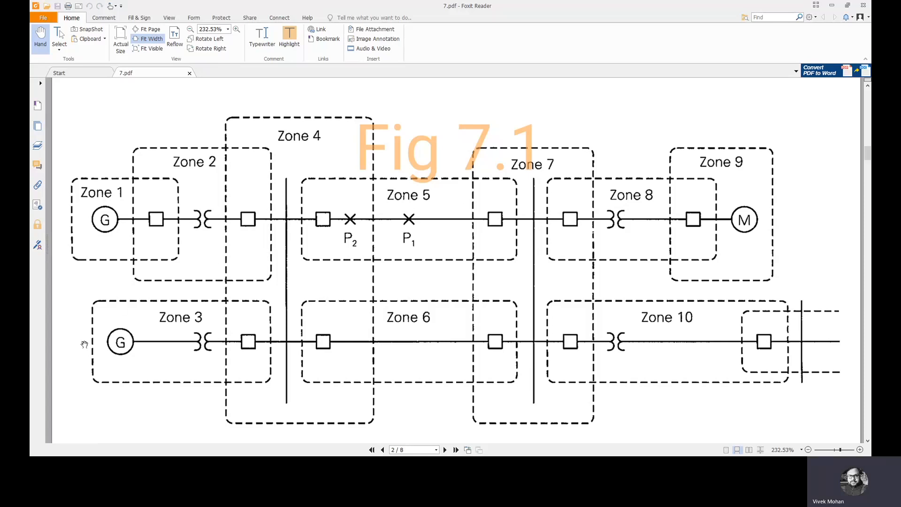
{"action": "mouse_move", "coordinate": [131, 330]}
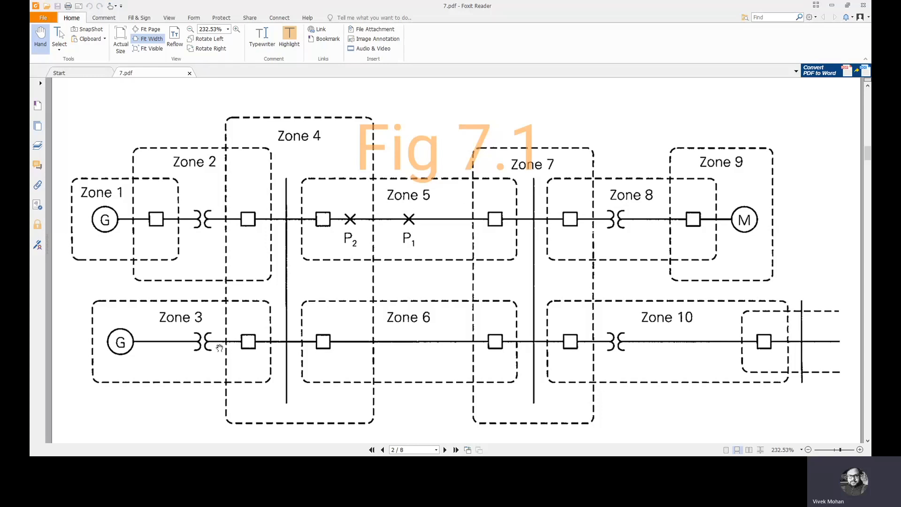
{"action": "mouse_move", "coordinate": [181, 342]}
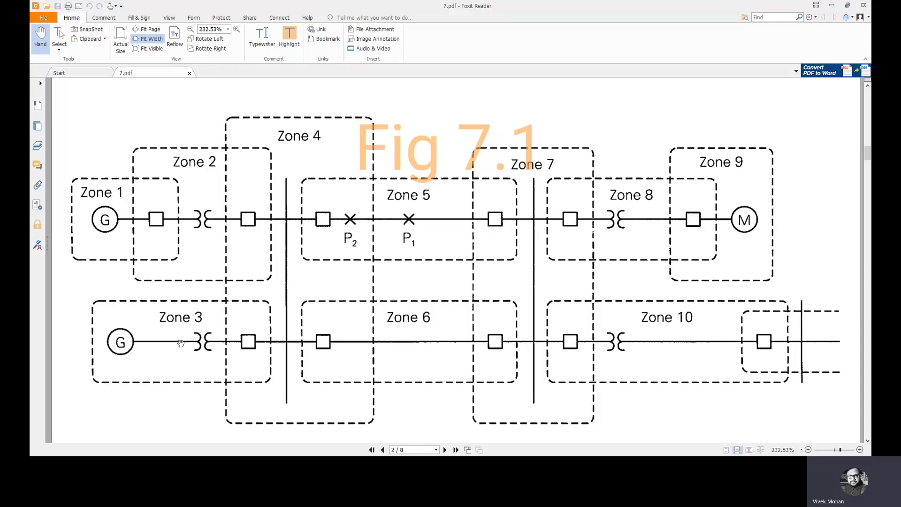
{"action": "mouse_move", "coordinate": [202, 336]}
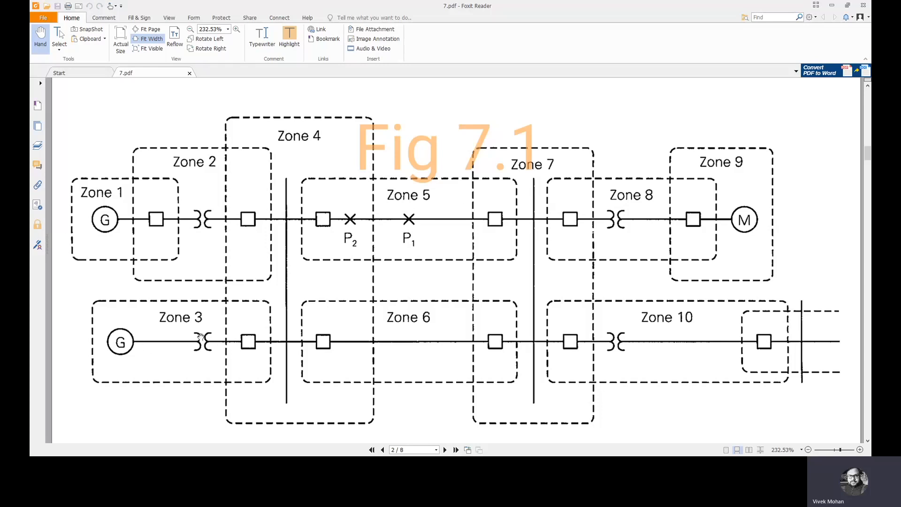
{"action": "mouse_move", "coordinate": [168, 333]}
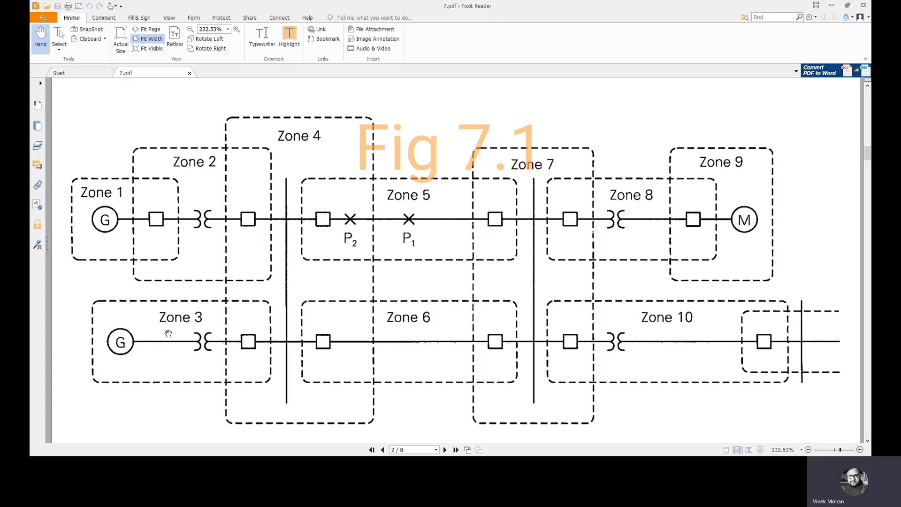
{"action": "mouse_move", "coordinate": [124, 318]}
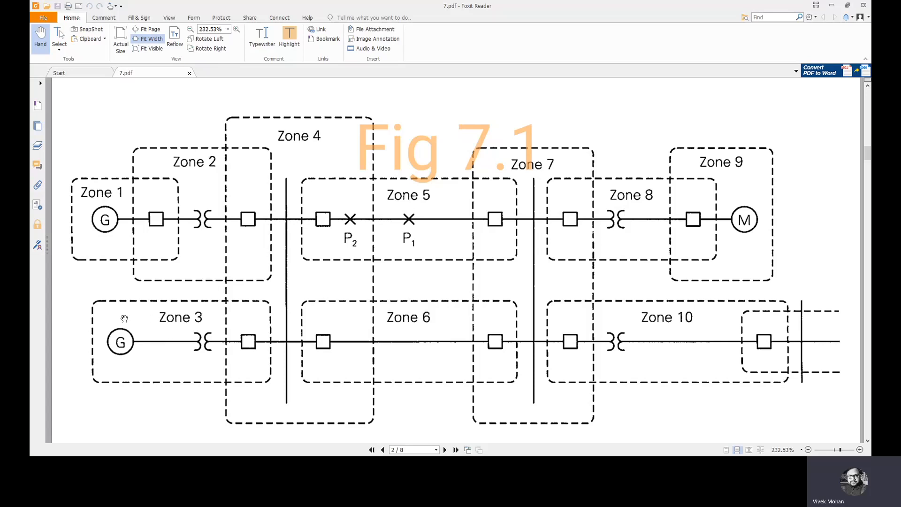
{"action": "mouse_move", "coordinate": [205, 335]}
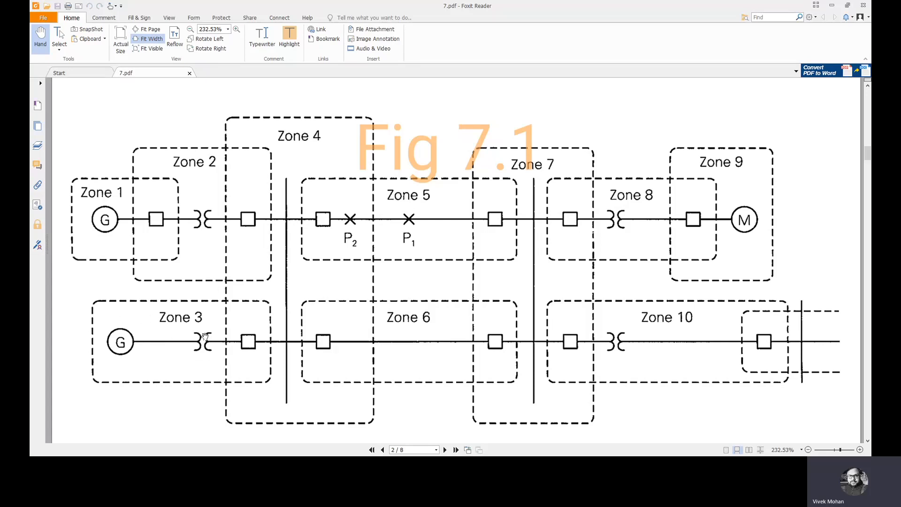
{"action": "mouse_move", "coordinate": [271, 343]}
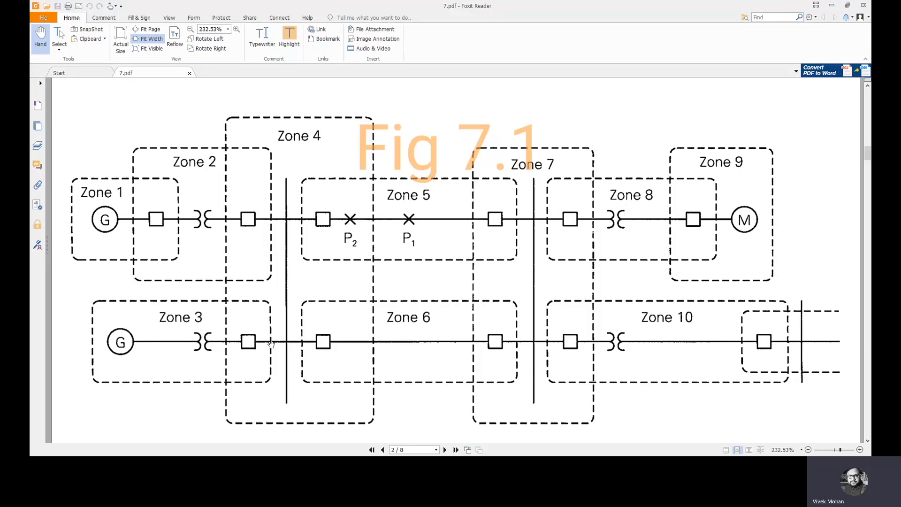
{"action": "mouse_move", "coordinate": [286, 343]}
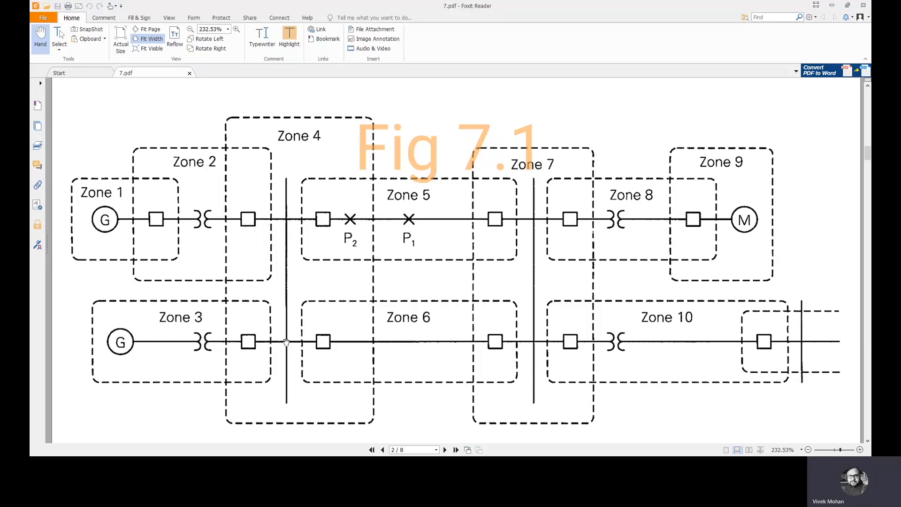
{"action": "mouse_move", "coordinate": [563, 317]}
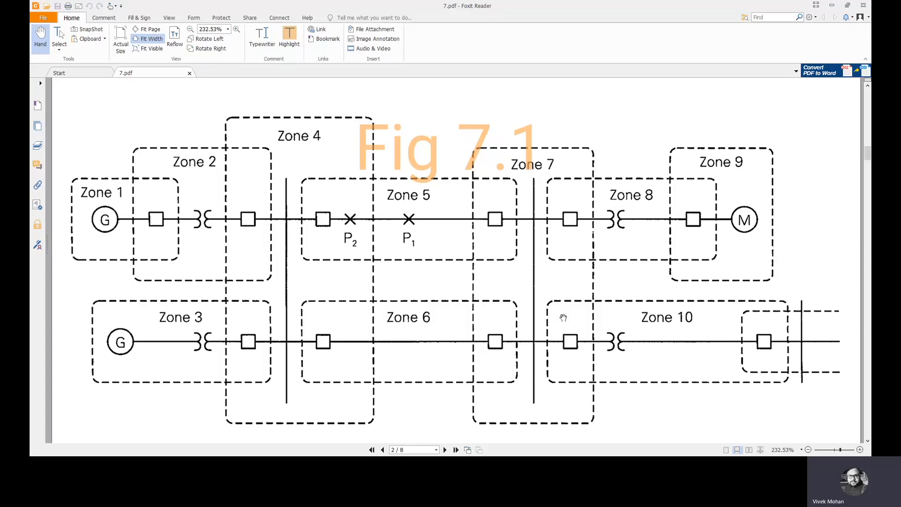
{"action": "mouse_move", "coordinate": [616, 391]}
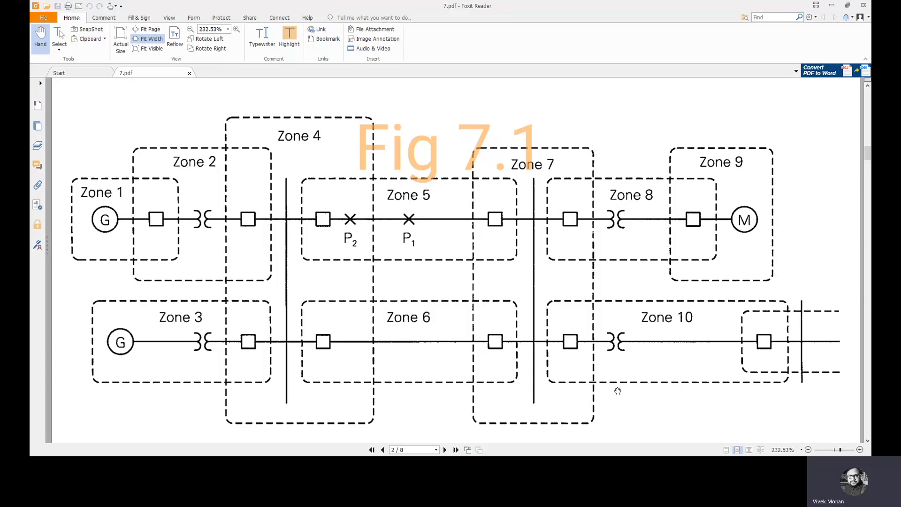
{"action": "mouse_move", "coordinate": [617, 342]}
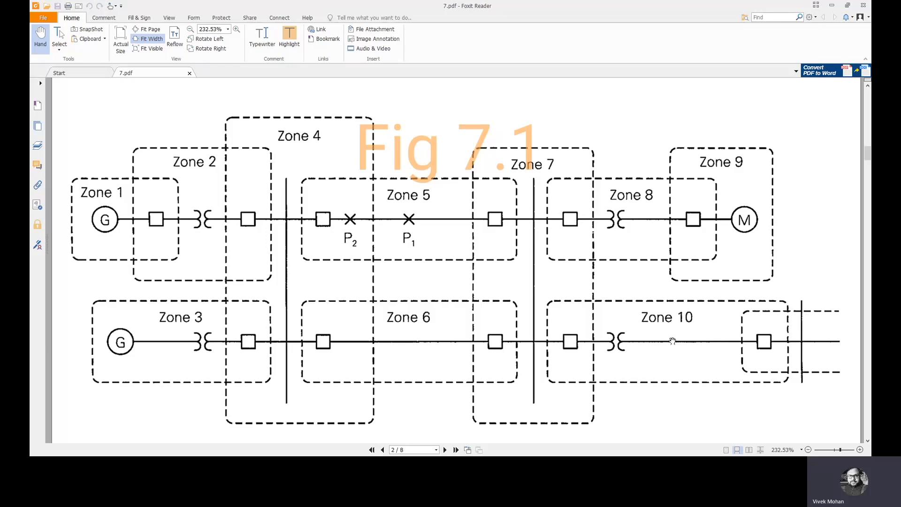
{"action": "mouse_move", "coordinate": [649, 333]}
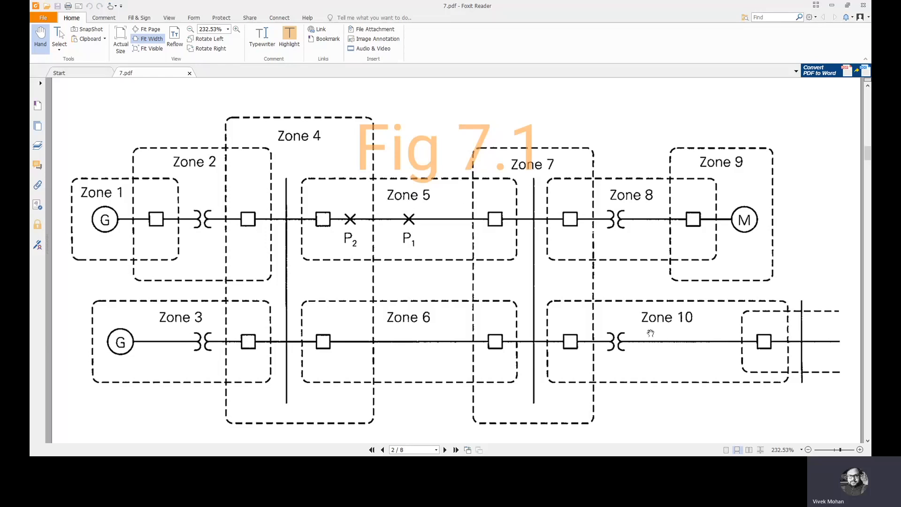
{"action": "mouse_move", "coordinate": [411, 262]}
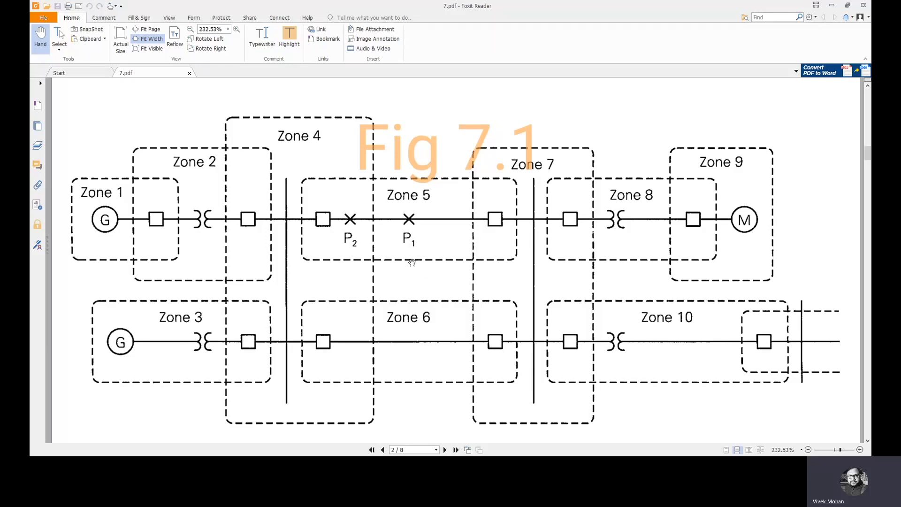
{"action": "mouse_move", "coordinate": [402, 228]}
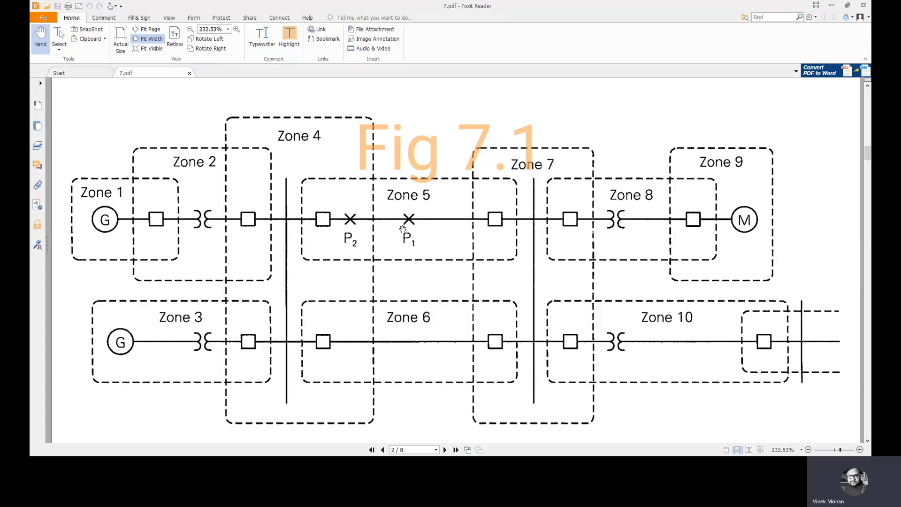
{"action": "mouse_move", "coordinate": [212, 214]}
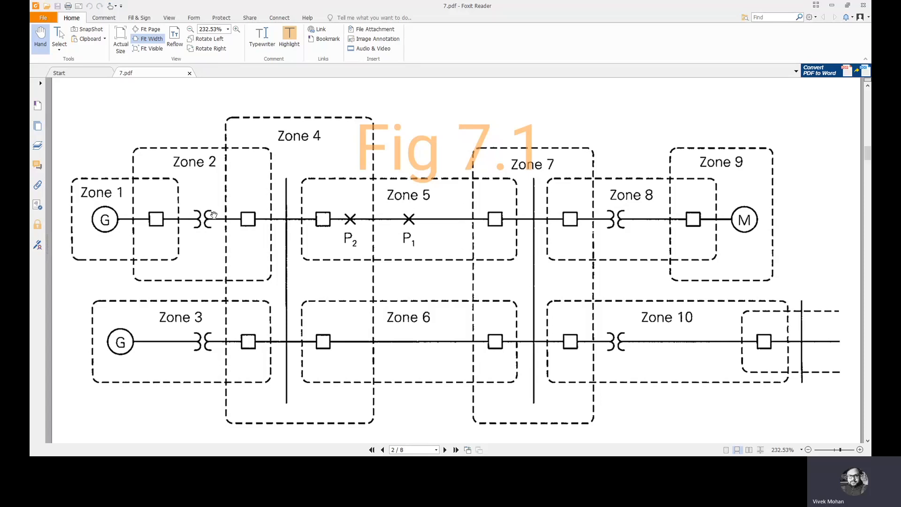
{"action": "mouse_move", "coordinate": [239, 255]}
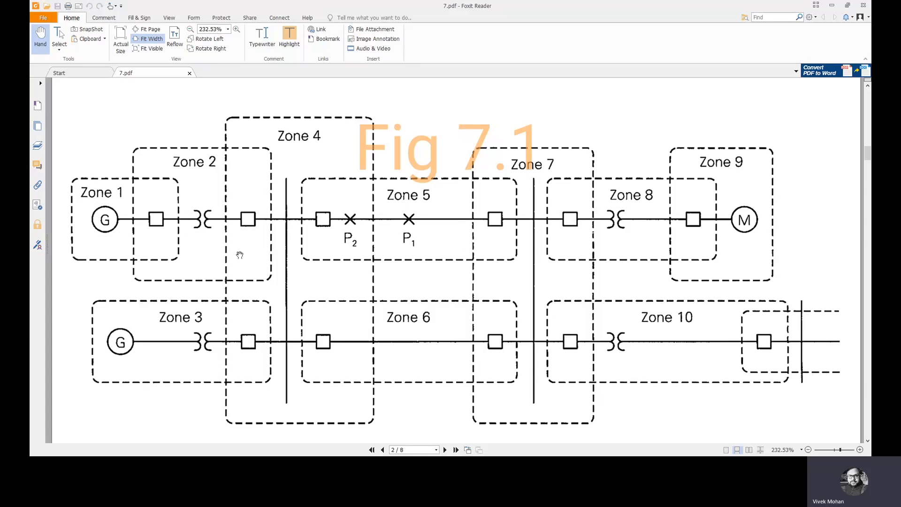
{"action": "mouse_move", "coordinate": [142, 197]}
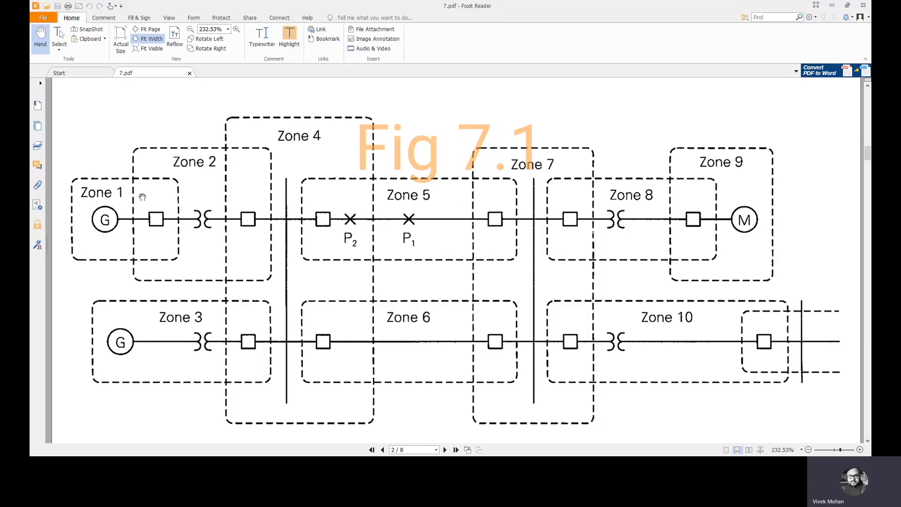
{"action": "mouse_move", "coordinate": [225, 371]}
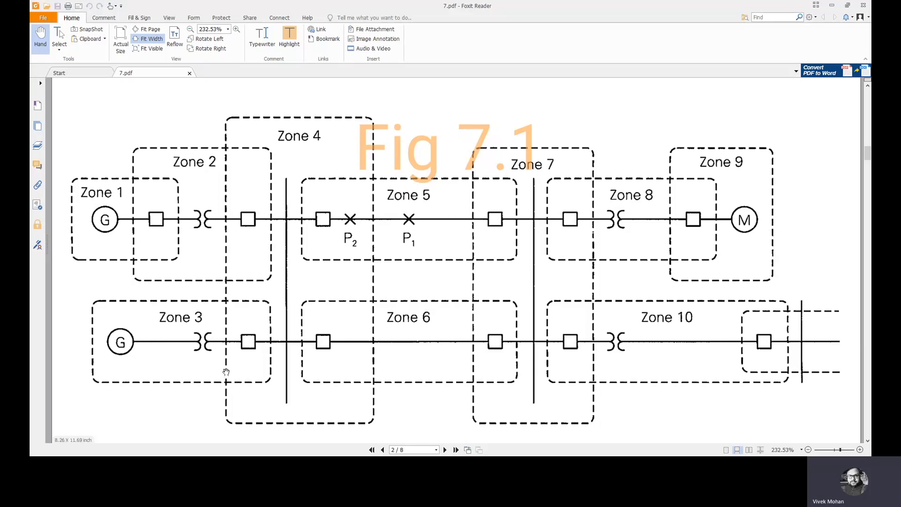
{"action": "mouse_move", "coordinate": [468, 236]}
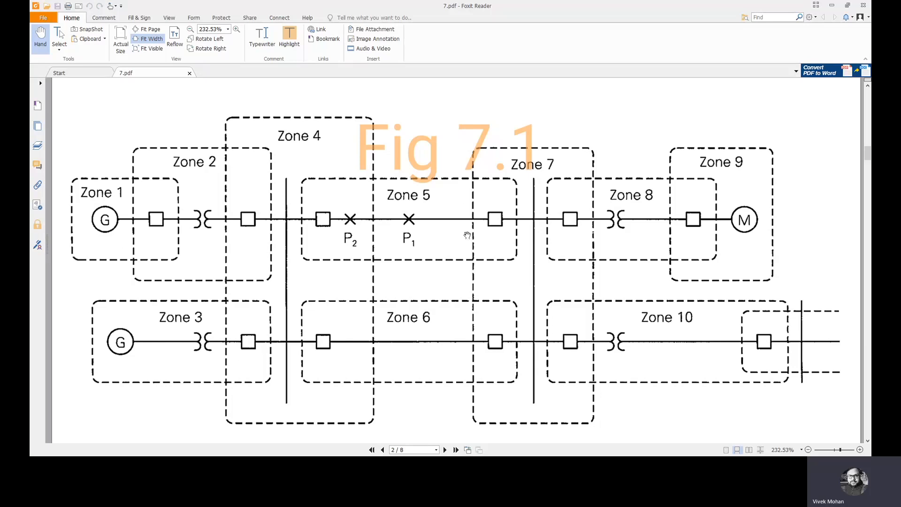
{"action": "mouse_move", "coordinate": [504, 321]}
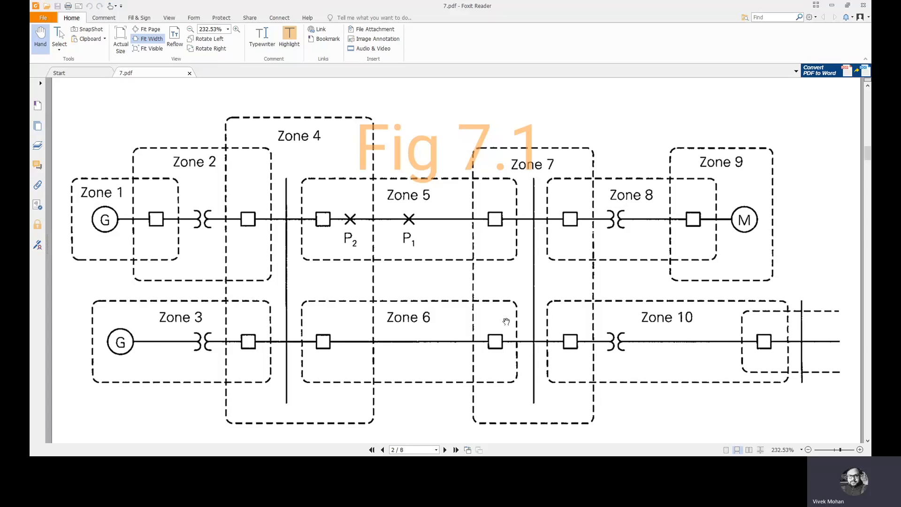
{"action": "mouse_move", "coordinate": [333, 281]}
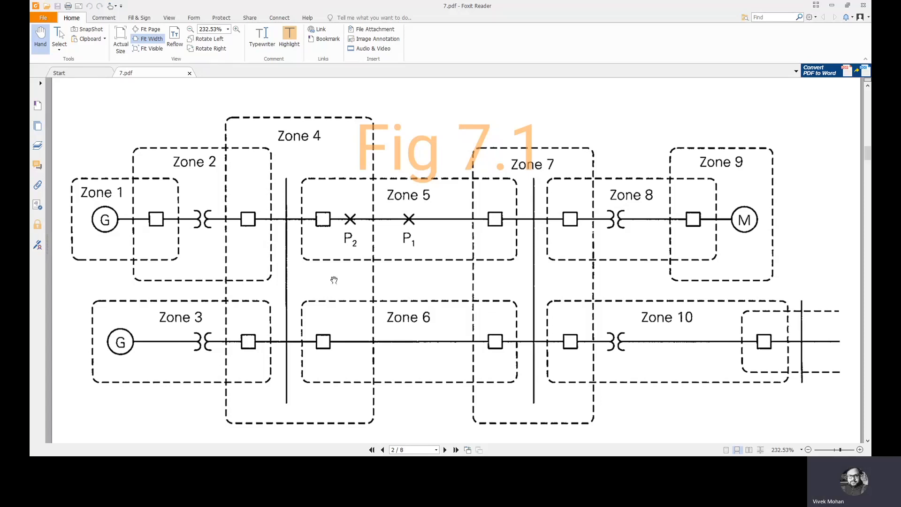
{"action": "mouse_move", "coordinate": [263, 176]}
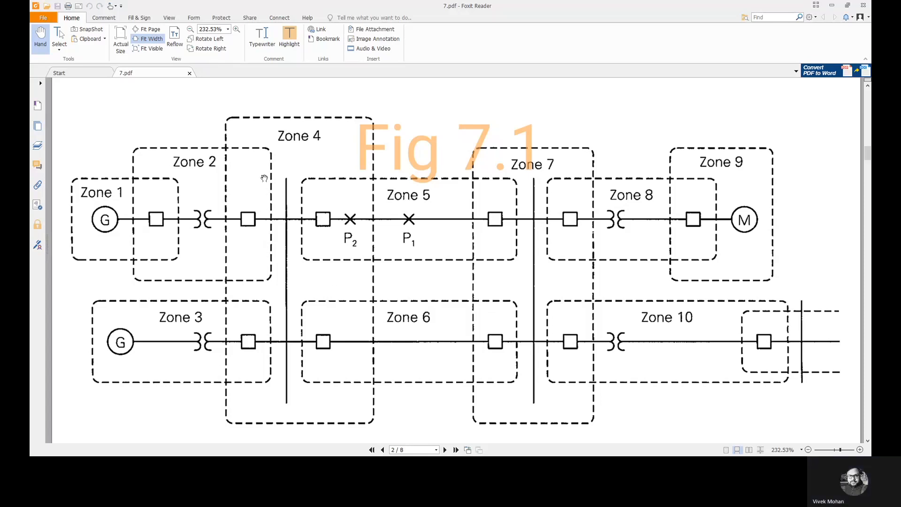
{"action": "mouse_move", "coordinate": [263, 220]}
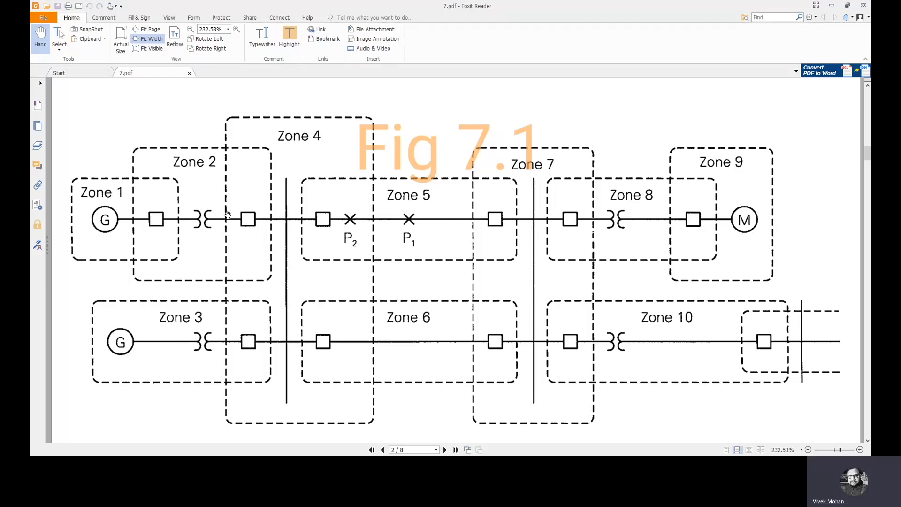
{"action": "mouse_move", "coordinate": [227, 250]}
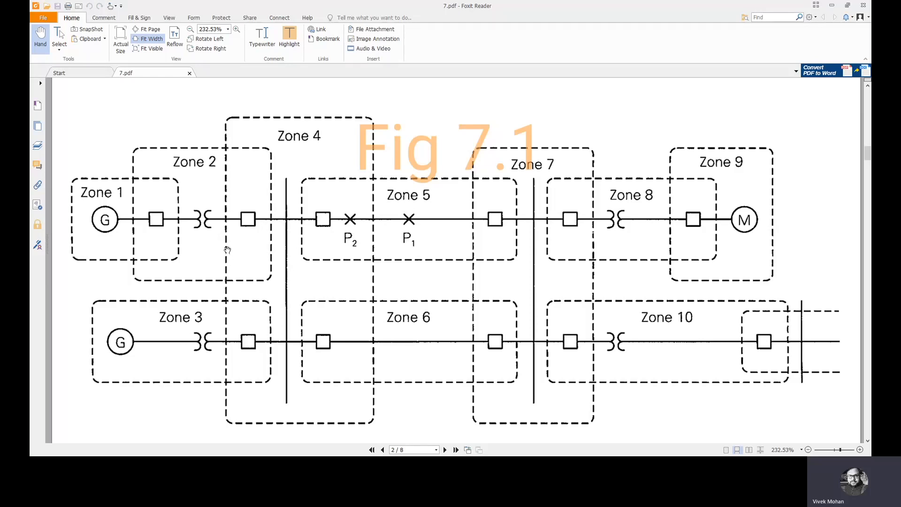
{"action": "mouse_move", "coordinate": [238, 281]}
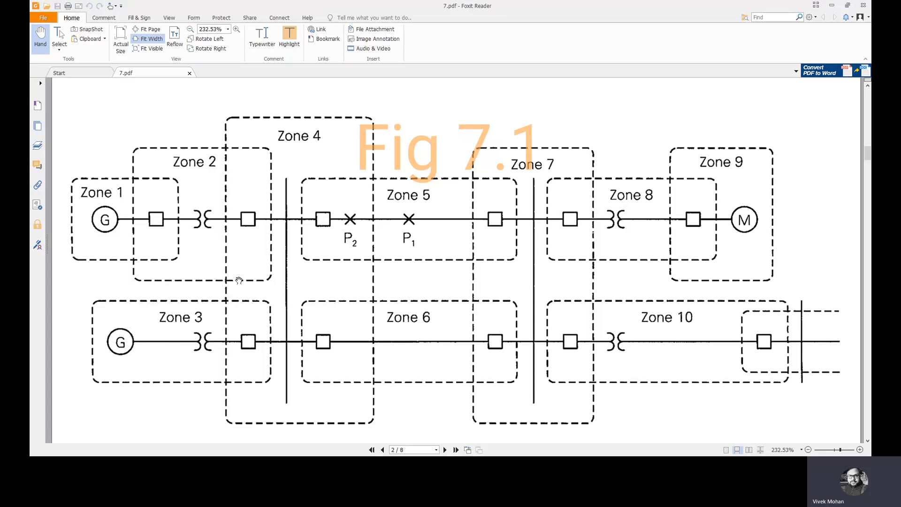
{"action": "mouse_move", "coordinate": [192, 241]}
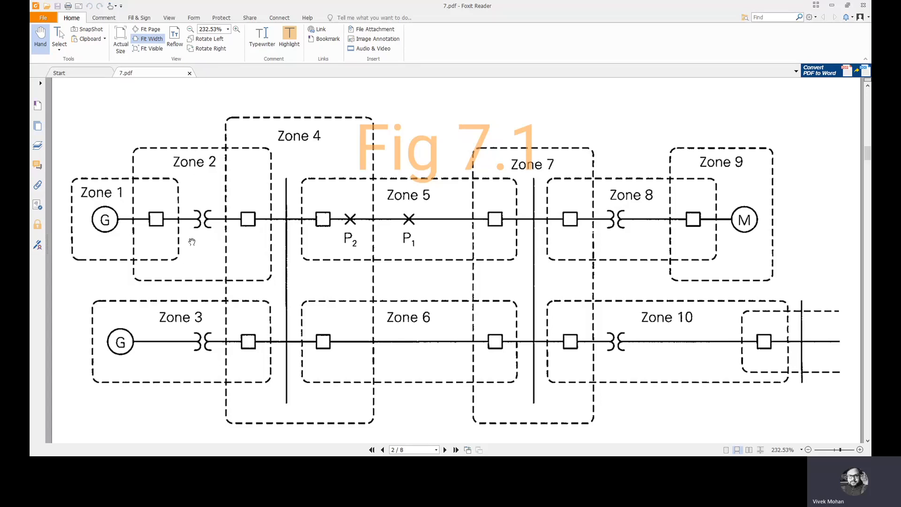
{"action": "mouse_move", "coordinate": [334, 192]}
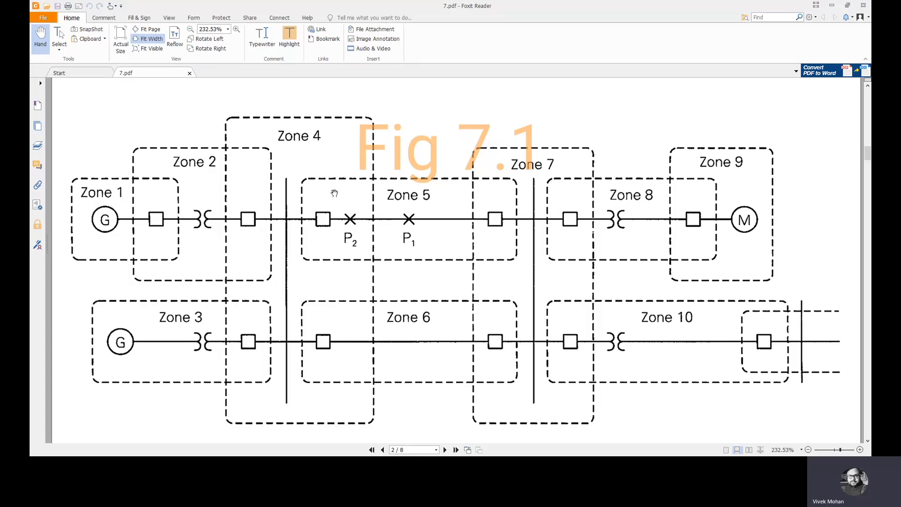
{"action": "mouse_move", "coordinate": [408, 218]}
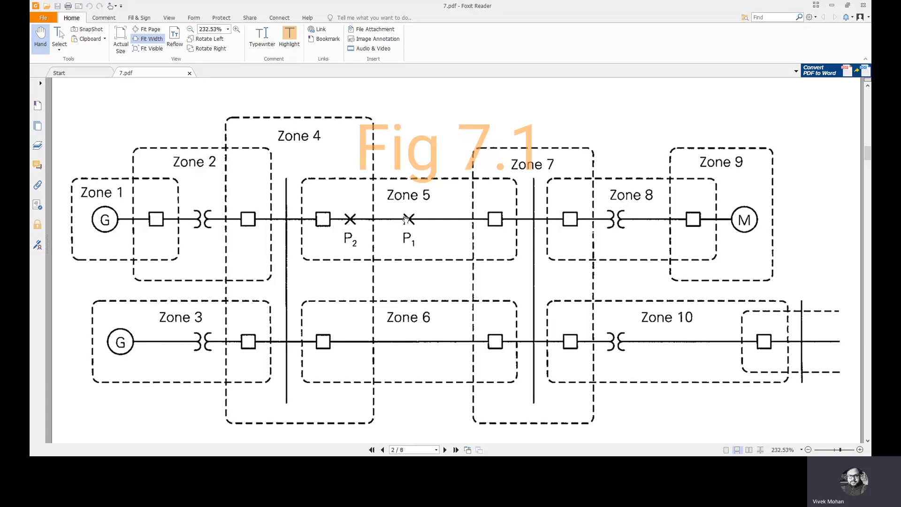
{"action": "mouse_move", "coordinate": [396, 227]}
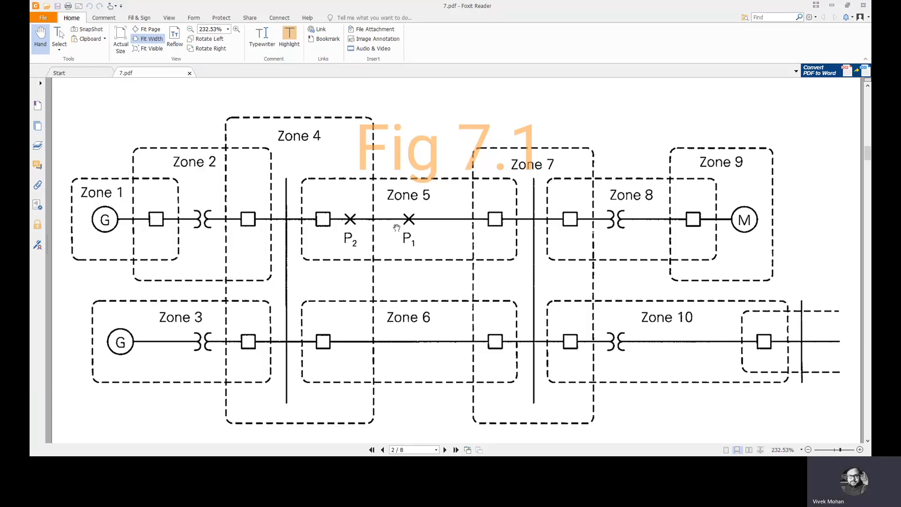
{"action": "mouse_move", "coordinate": [330, 223]}
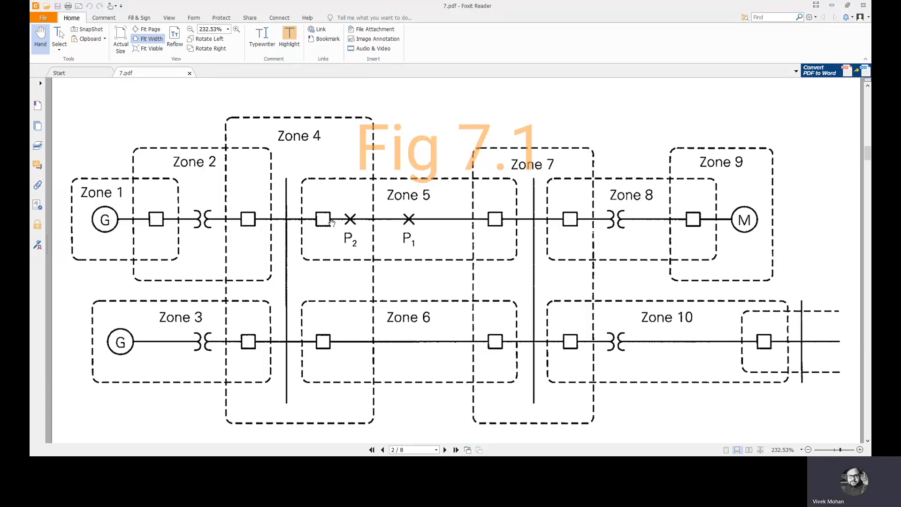
{"action": "mouse_move", "coordinate": [500, 219]}
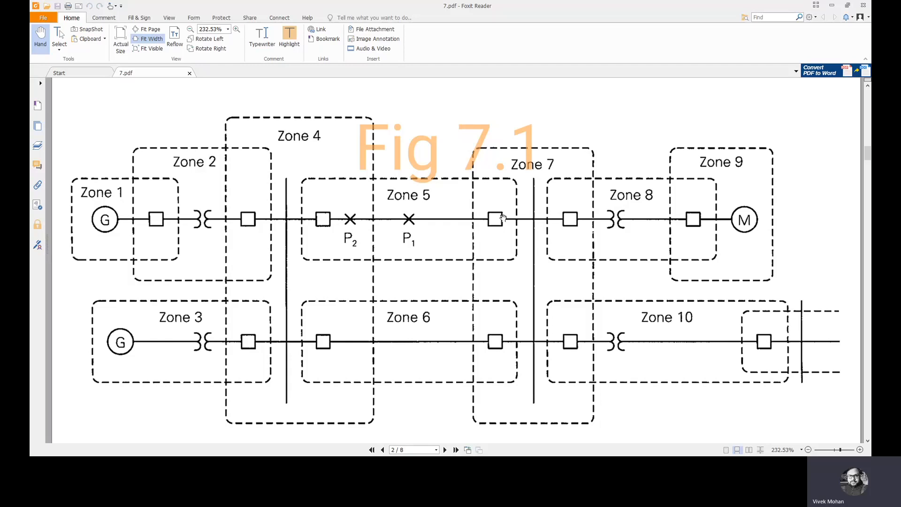
{"action": "mouse_move", "coordinate": [460, 241]}
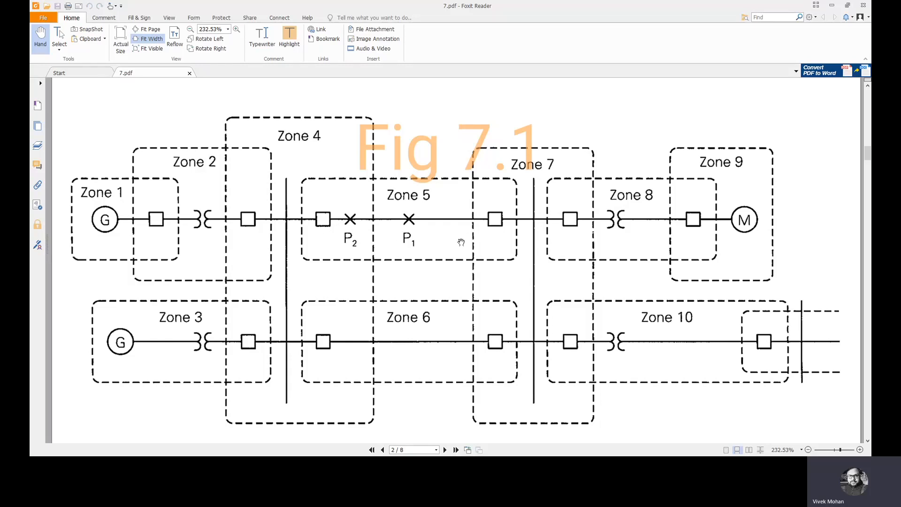
{"action": "mouse_move", "coordinate": [497, 220]}
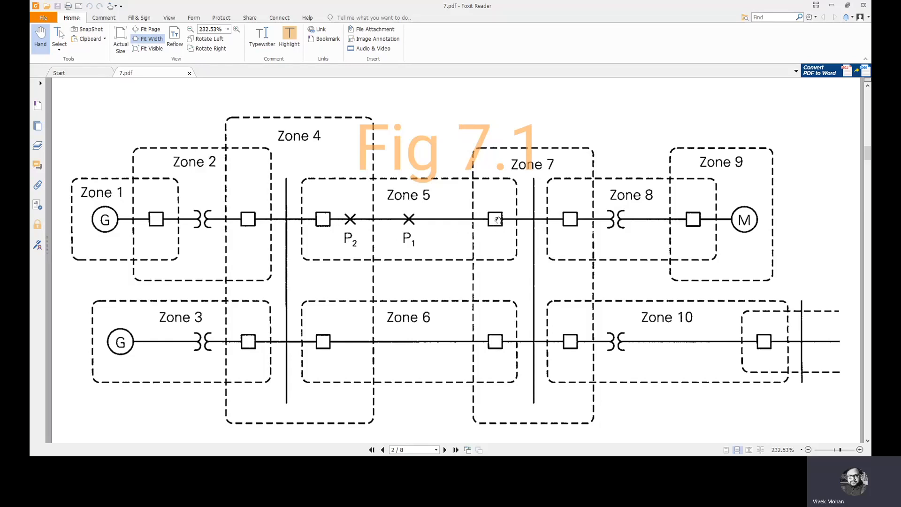
{"action": "mouse_move", "coordinate": [436, 195]}
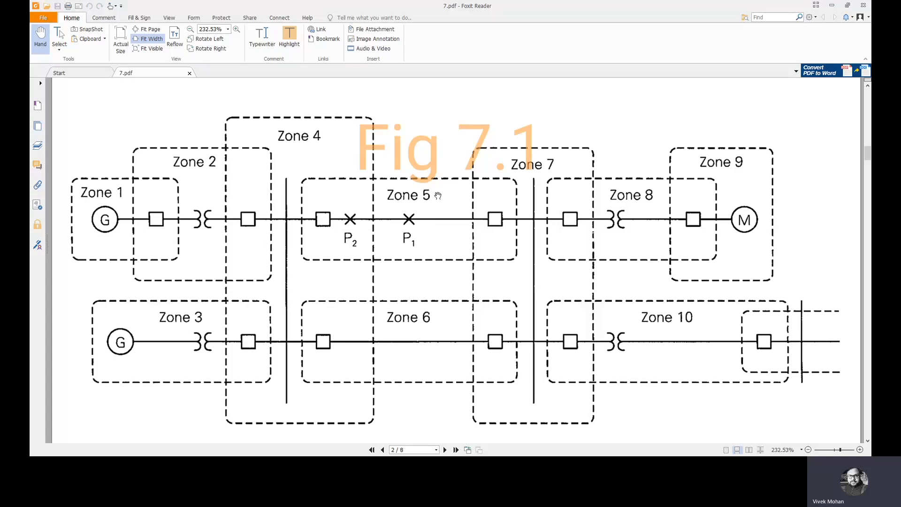
{"action": "mouse_move", "coordinate": [437, 243]}
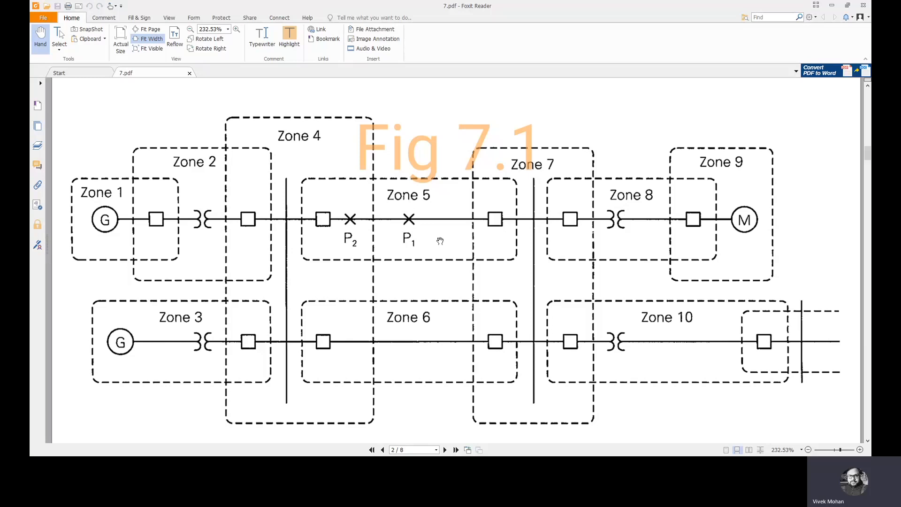
{"action": "mouse_move", "coordinate": [407, 254]}
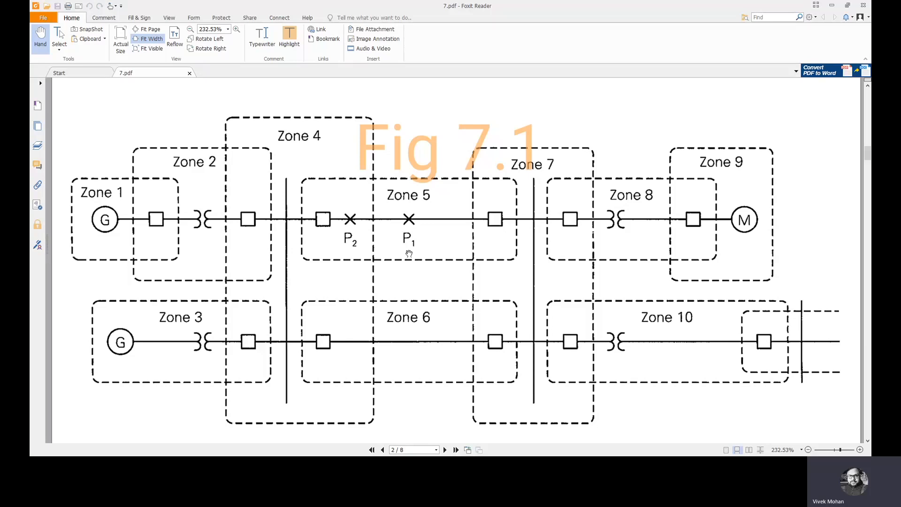
{"action": "mouse_move", "coordinate": [362, 244]}
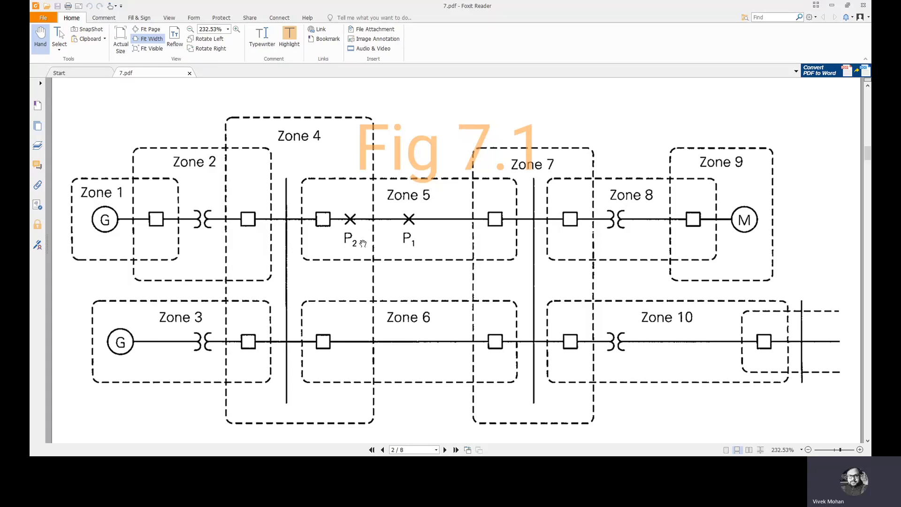
{"action": "mouse_move", "coordinate": [361, 229]}
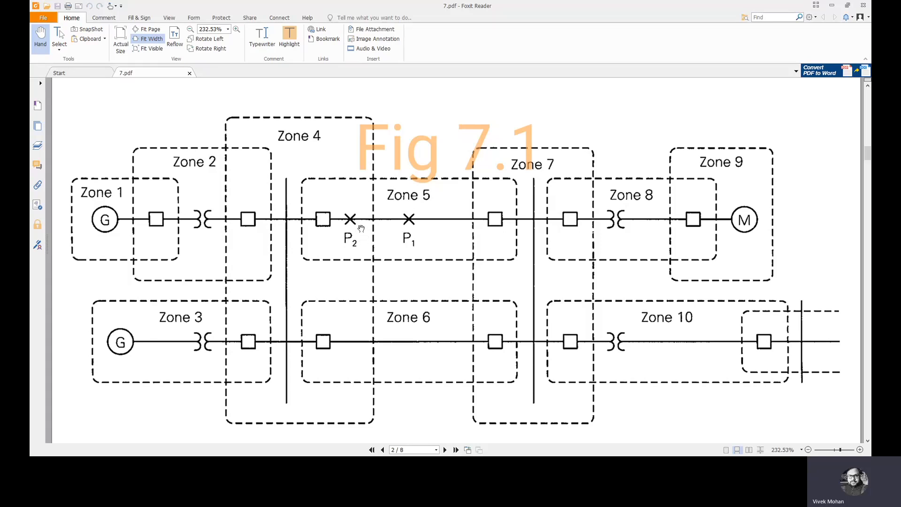
{"action": "mouse_move", "coordinate": [356, 256]}
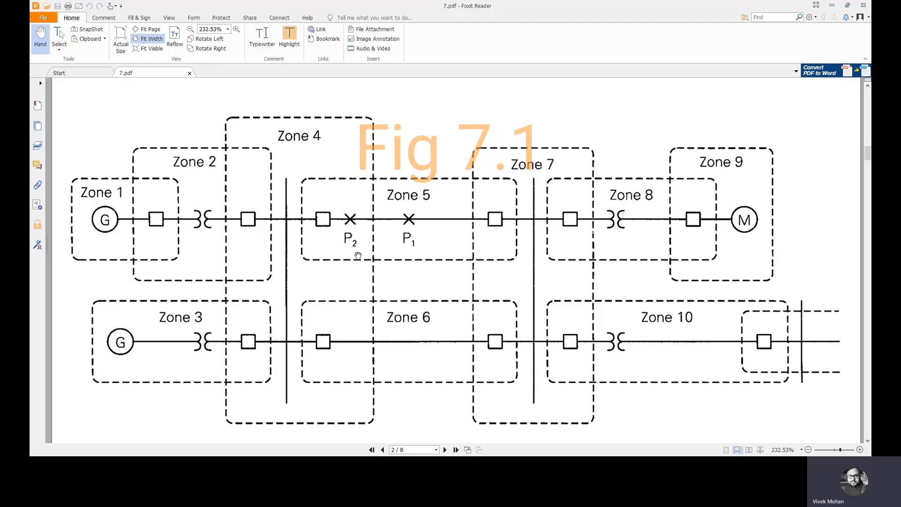
{"action": "mouse_move", "coordinate": [332, 256]}
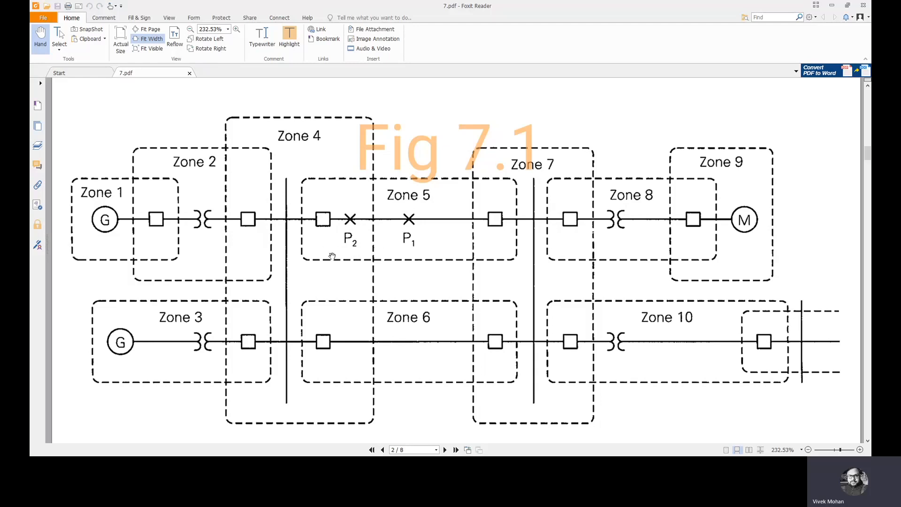
{"action": "mouse_move", "coordinate": [335, 223]}
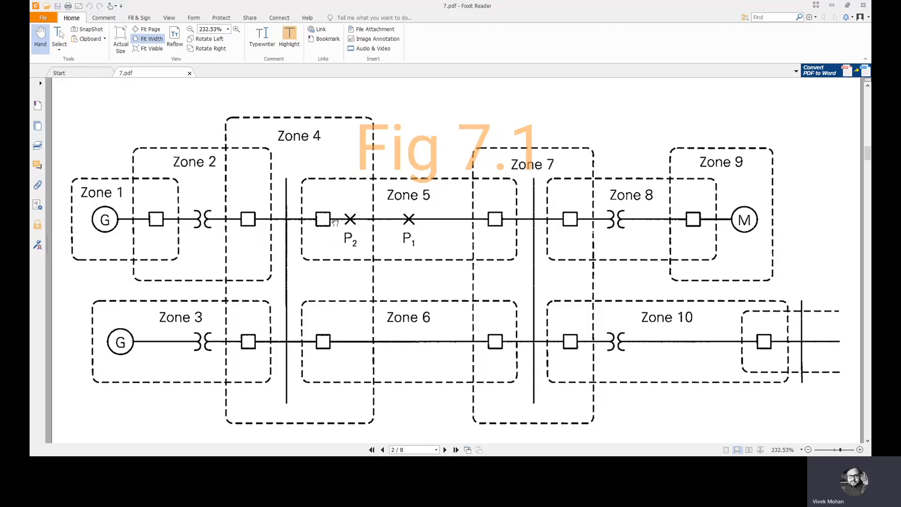
{"action": "mouse_move", "coordinate": [341, 230]}
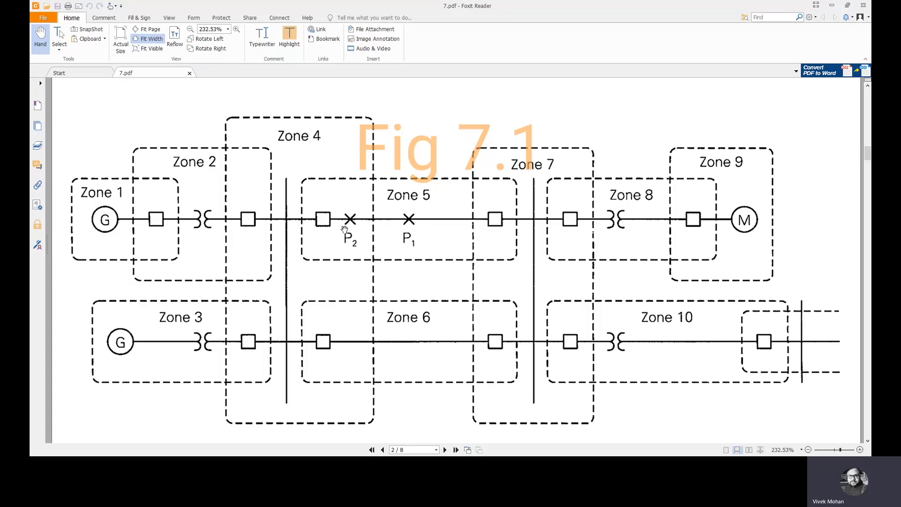
{"action": "mouse_move", "coordinate": [334, 203]}
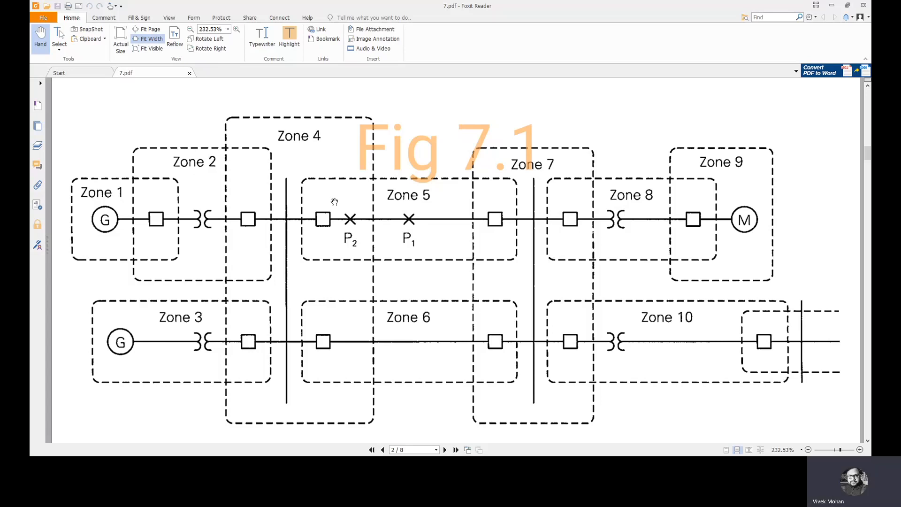
{"action": "mouse_move", "coordinate": [328, 207]}
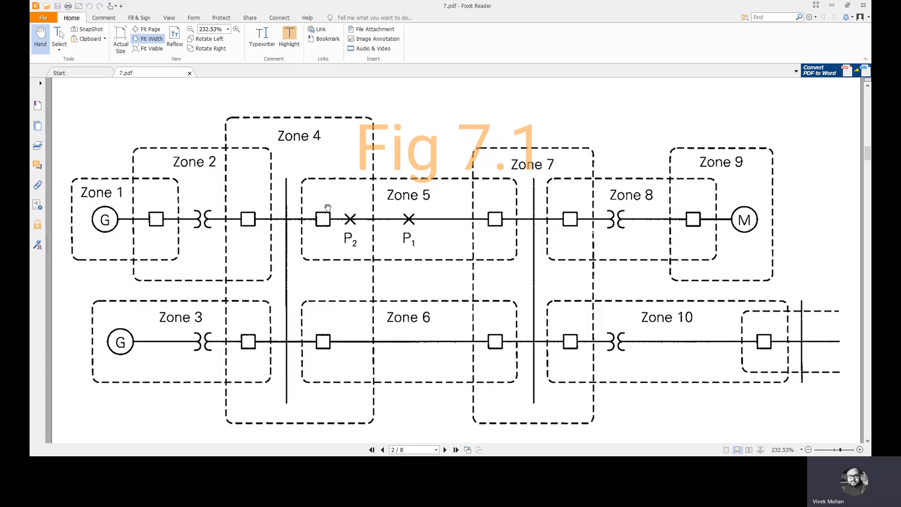
{"action": "mouse_move", "coordinate": [408, 321]}
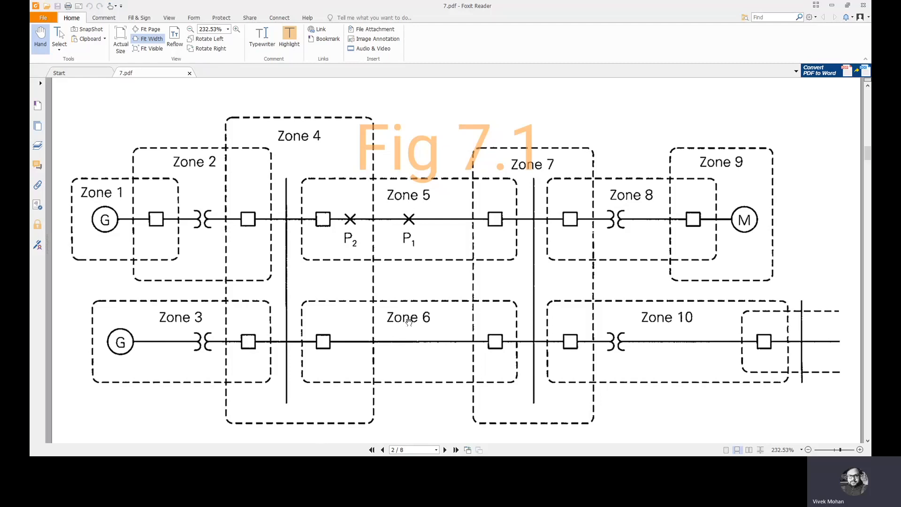
{"action": "mouse_move", "coordinate": [261, 348]}
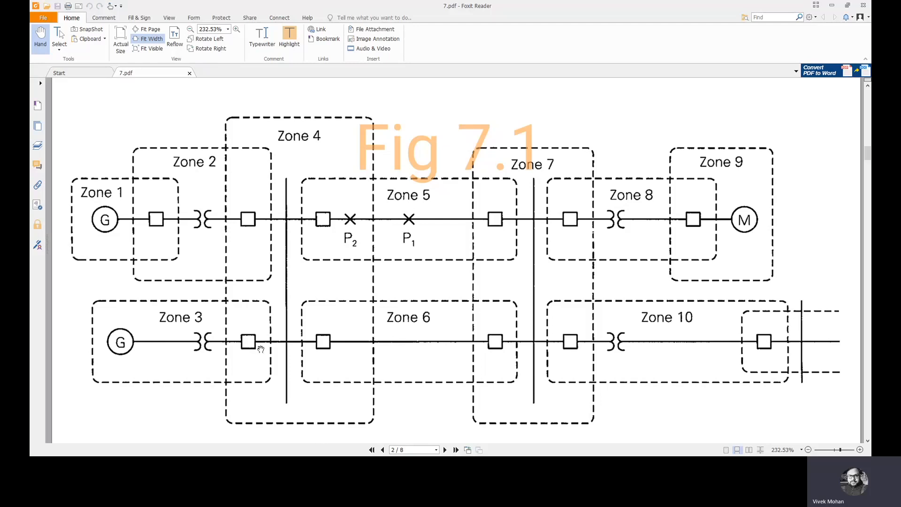
{"action": "mouse_move", "coordinate": [355, 181]}
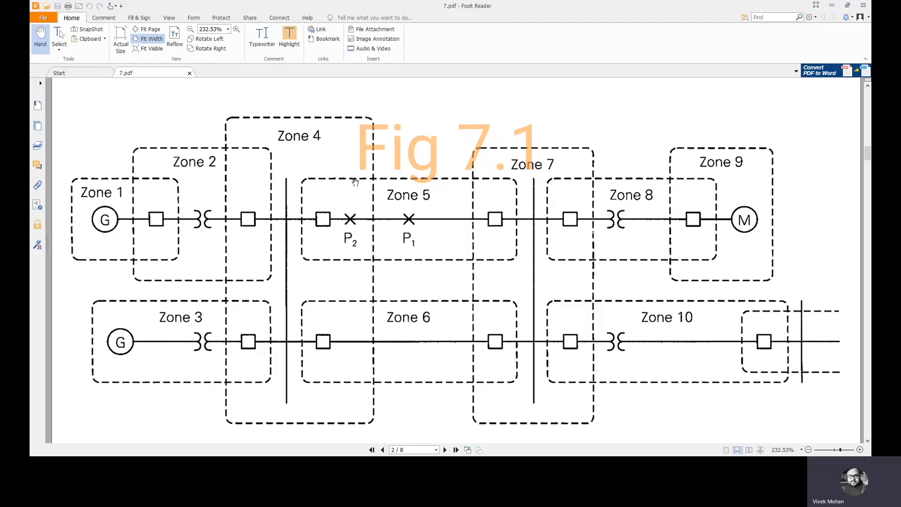
{"action": "mouse_move", "coordinate": [491, 218]}
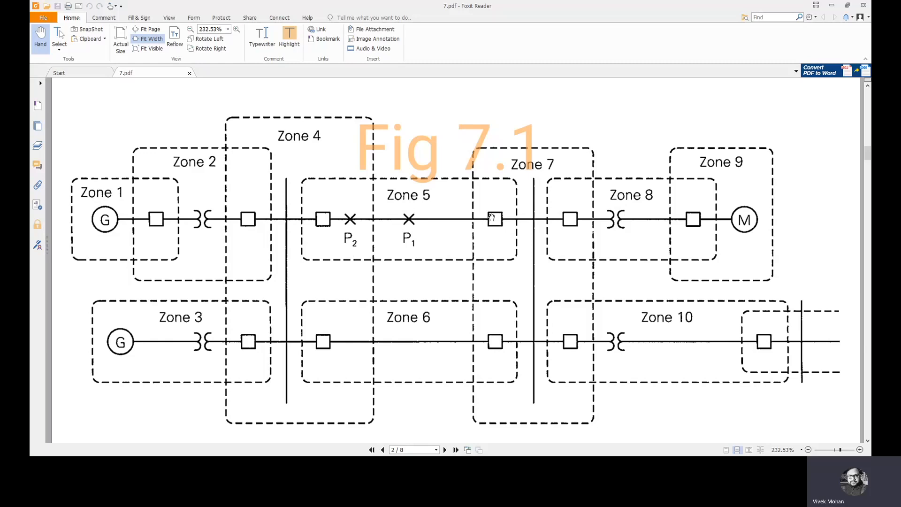
{"action": "mouse_move", "coordinate": [340, 241]}
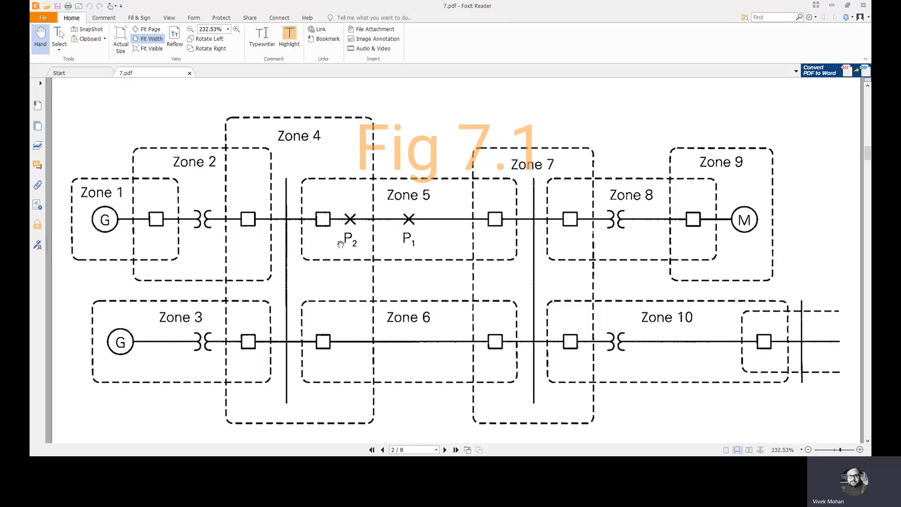
{"action": "mouse_move", "coordinate": [460, 235]}
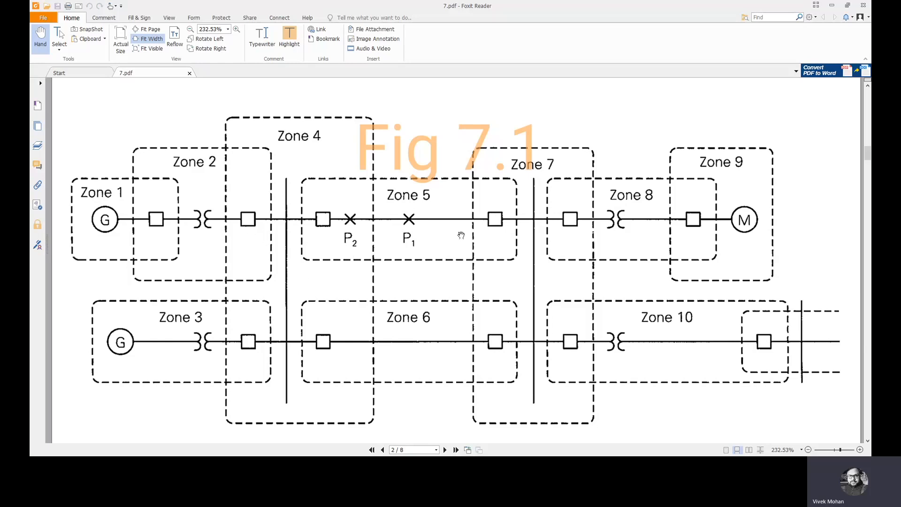
{"action": "mouse_move", "coordinate": [329, 229]}
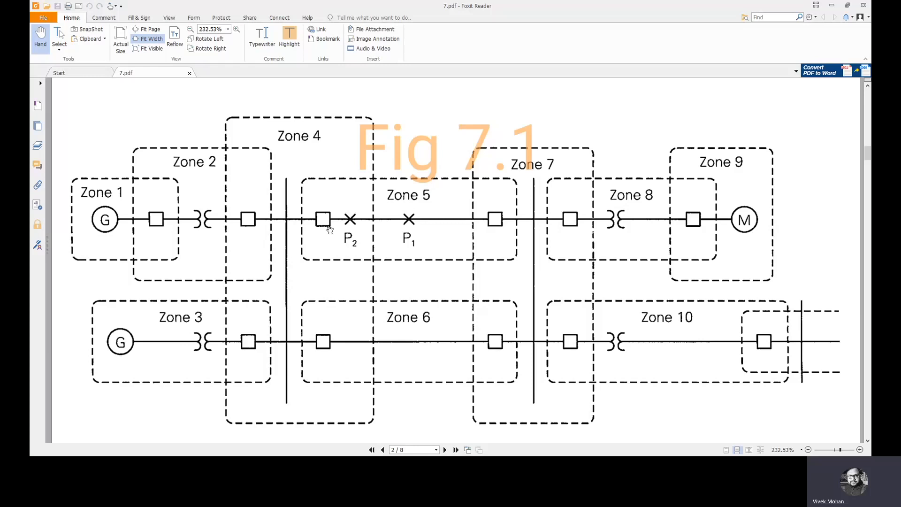
{"action": "mouse_move", "coordinate": [369, 241]}
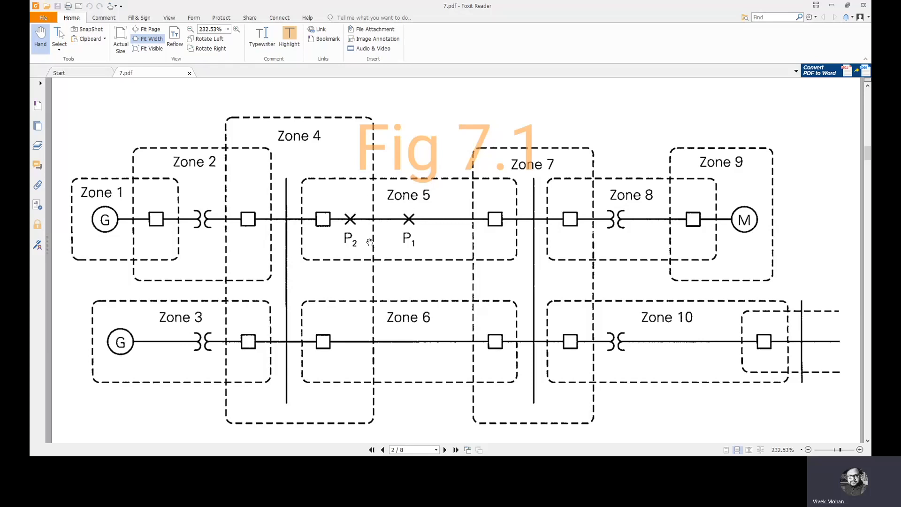
{"action": "mouse_move", "coordinate": [353, 234]}
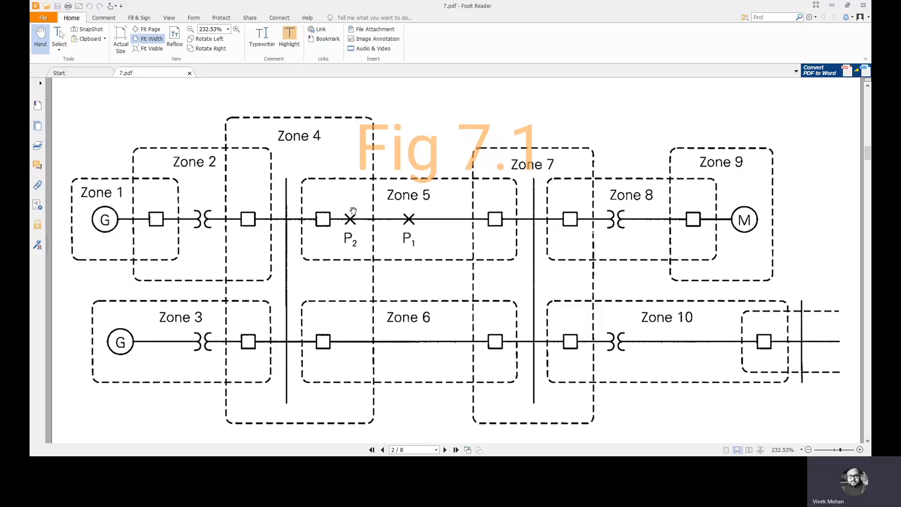
{"action": "mouse_move", "coordinate": [351, 217]}
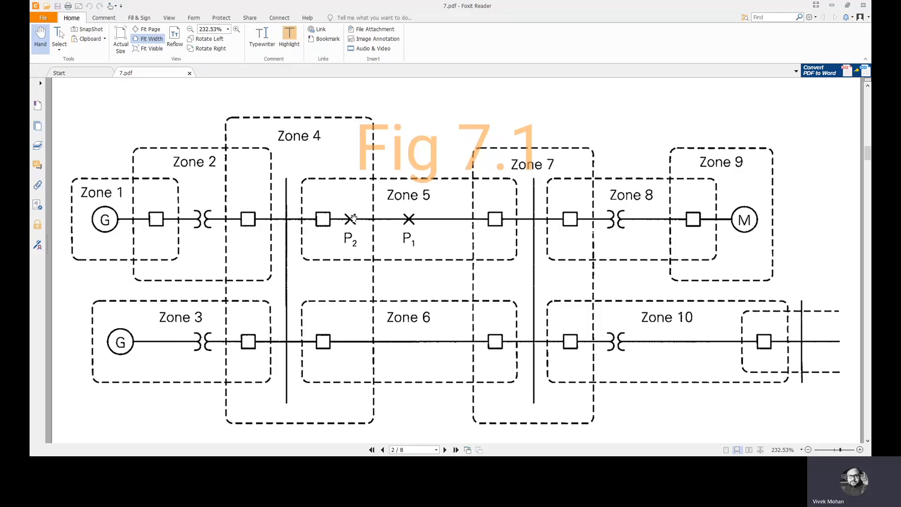
{"action": "mouse_move", "coordinate": [350, 218]}
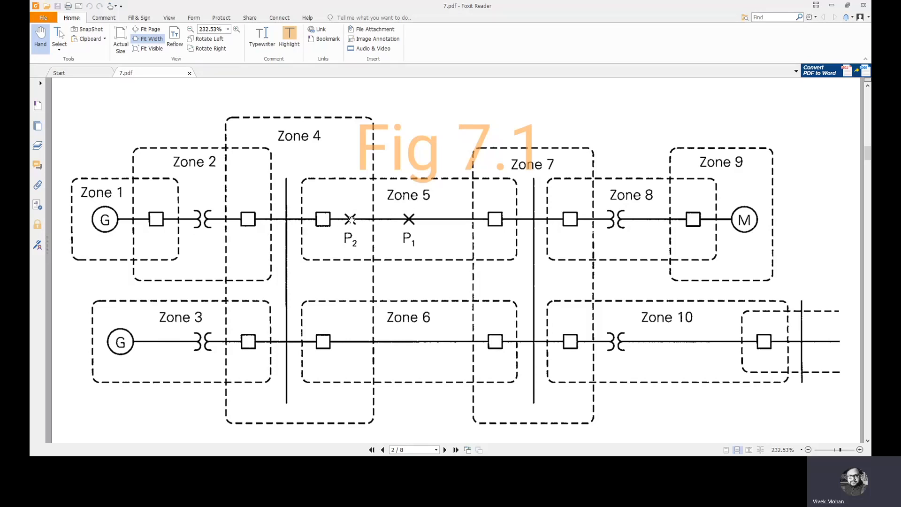
{"action": "mouse_move", "coordinate": [342, 273]}
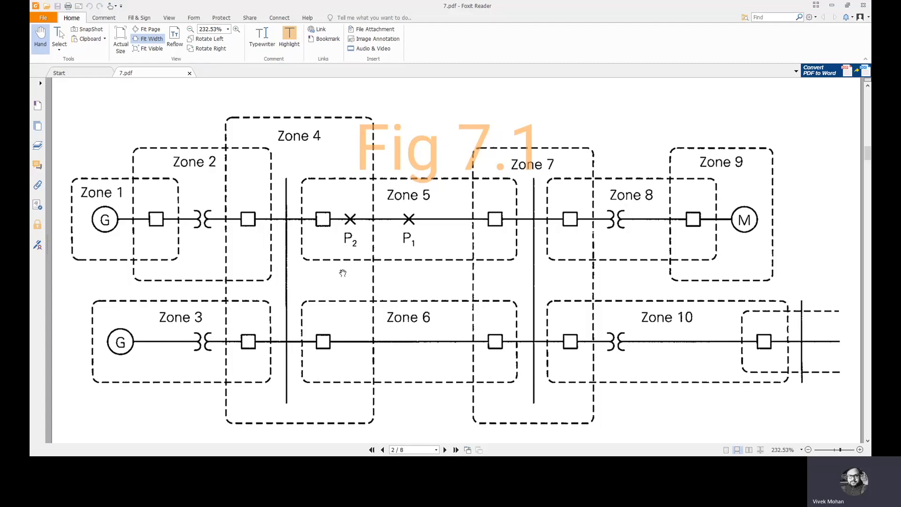
{"action": "mouse_move", "coordinate": [418, 160]}
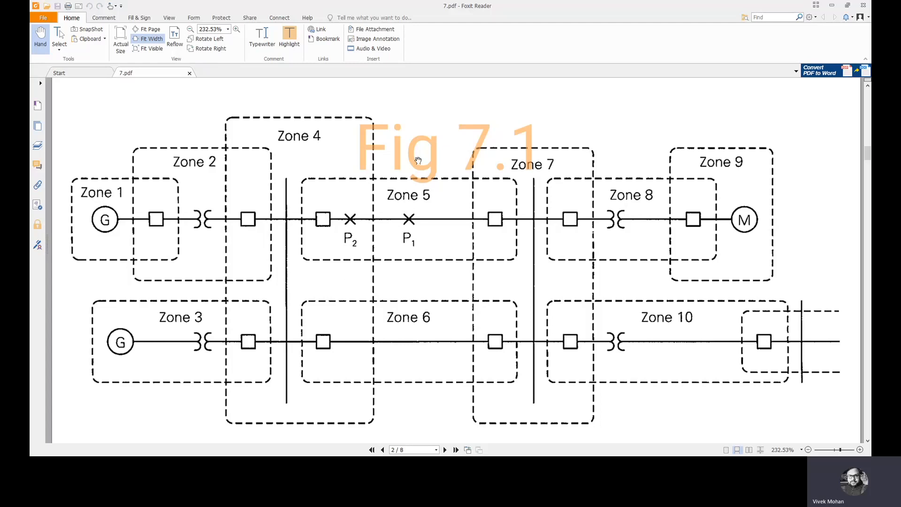
{"action": "mouse_move", "coordinate": [443, 235]}
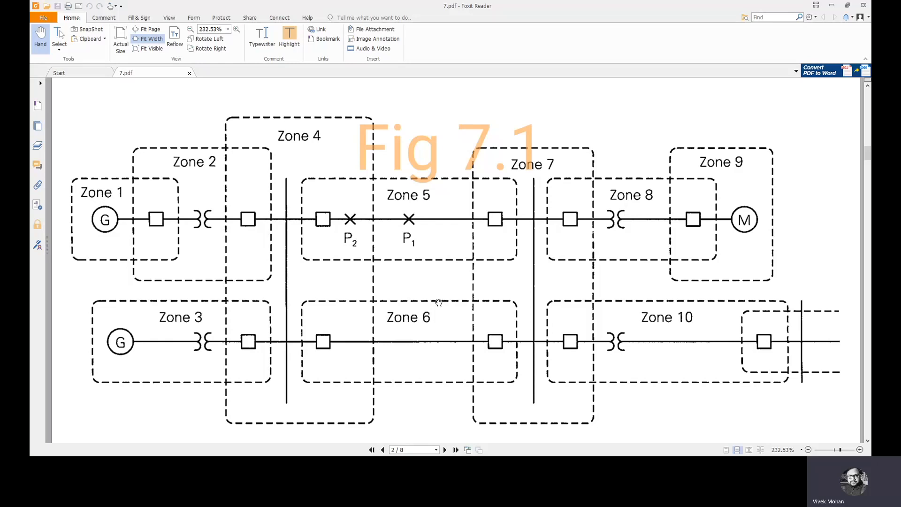
{"action": "mouse_move", "coordinate": [435, 301]}
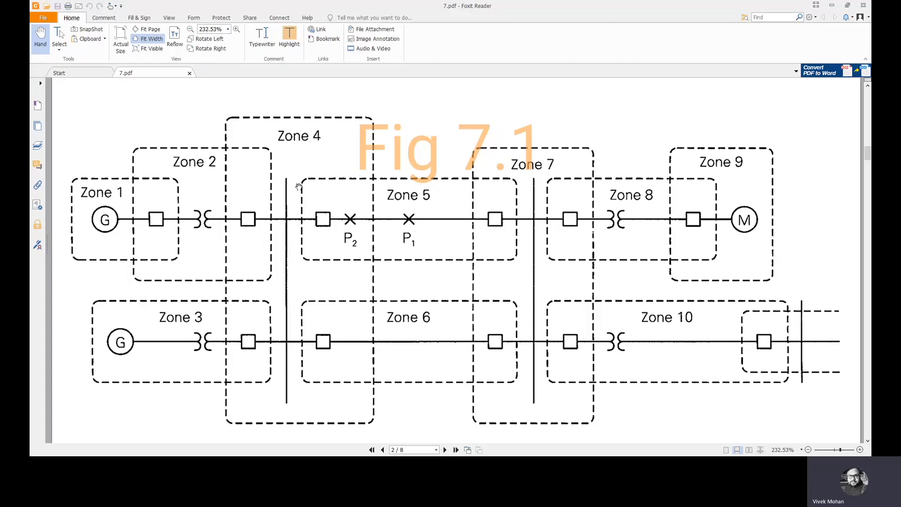
{"action": "mouse_move", "coordinate": [272, 197]}
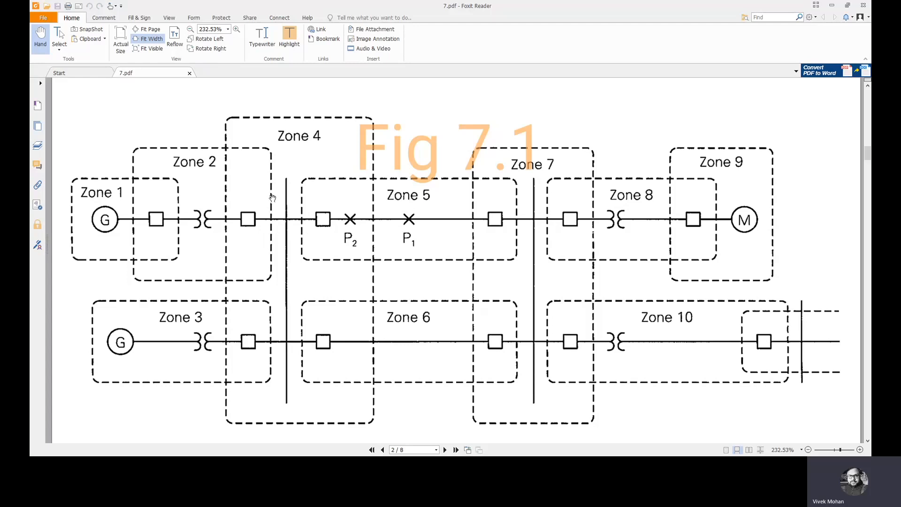
{"action": "mouse_move", "coordinate": [248, 203]}
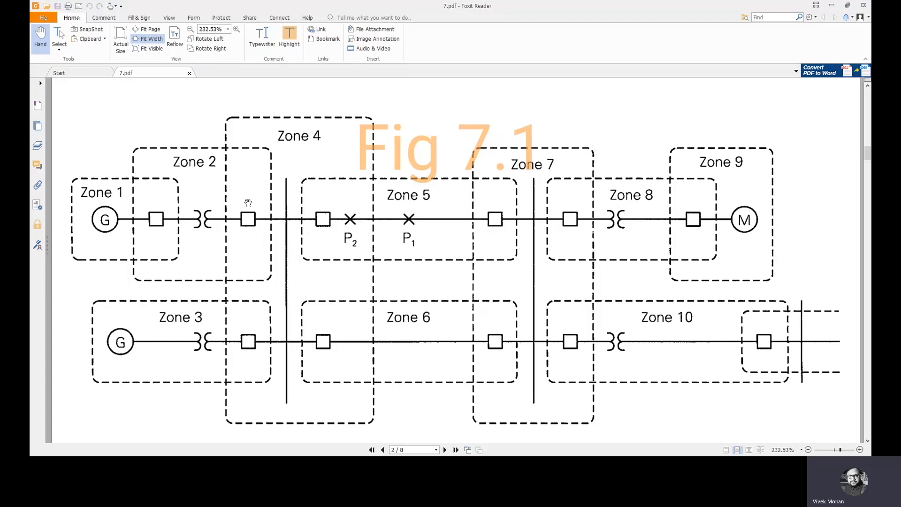
{"action": "mouse_move", "coordinate": [255, 236]}
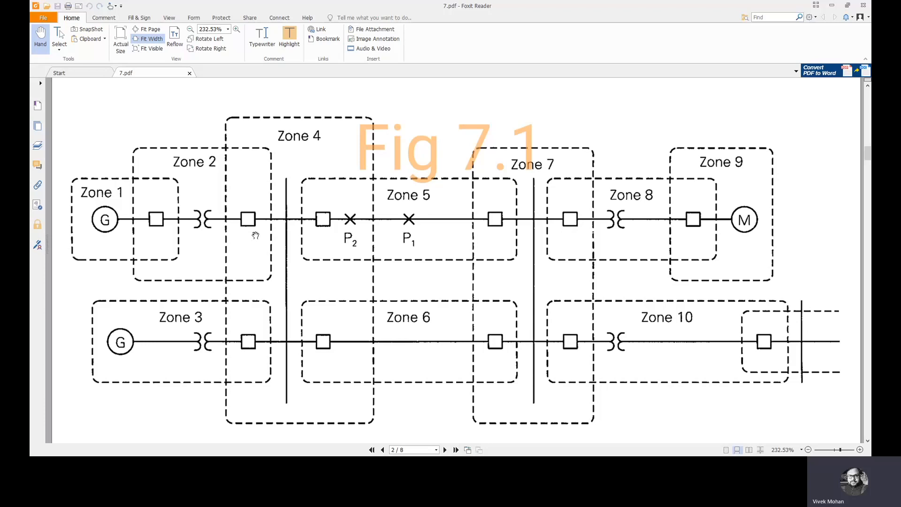
{"action": "mouse_move", "coordinate": [259, 236]}
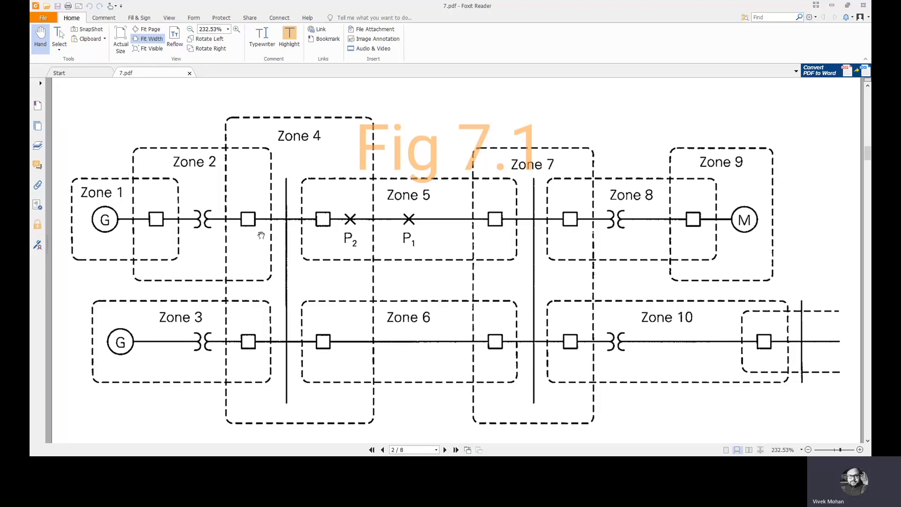
{"action": "mouse_move", "coordinate": [287, 241]}
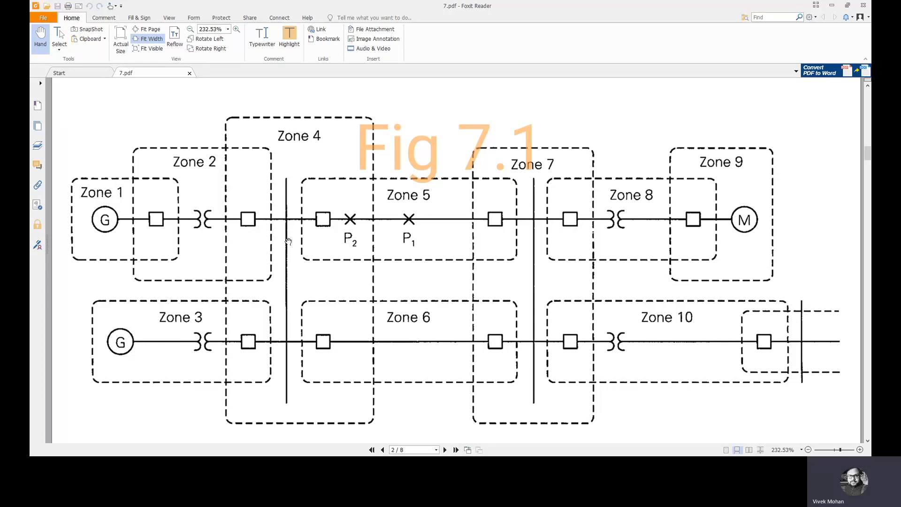
{"action": "mouse_move", "coordinate": [293, 235]}
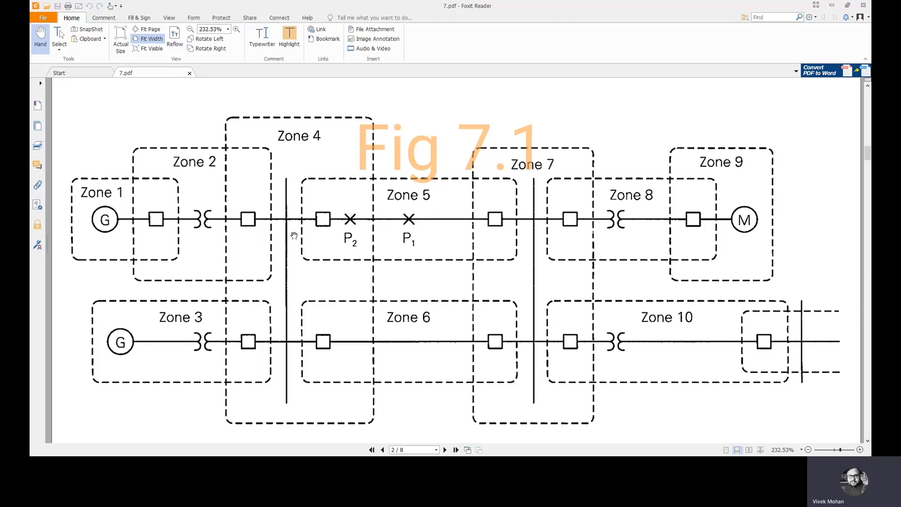
{"action": "mouse_move", "coordinate": [305, 223]}
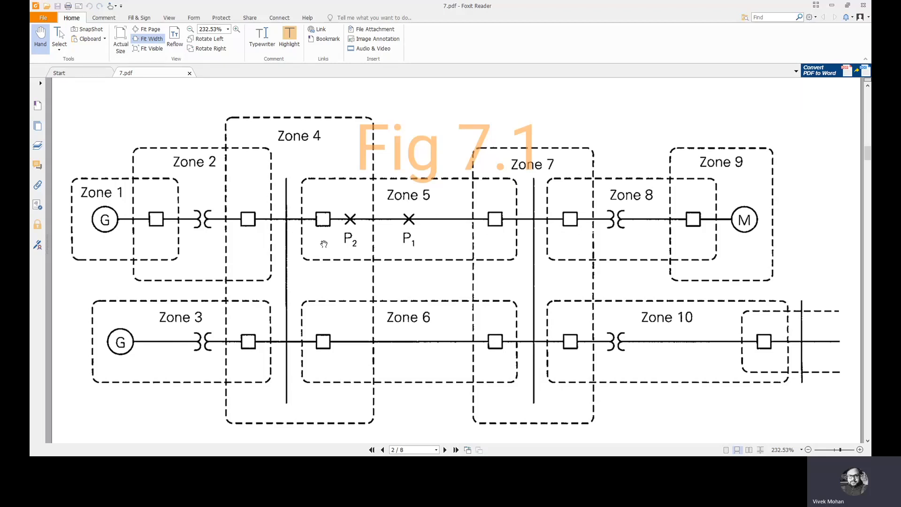
{"action": "mouse_move", "coordinate": [291, 207]}
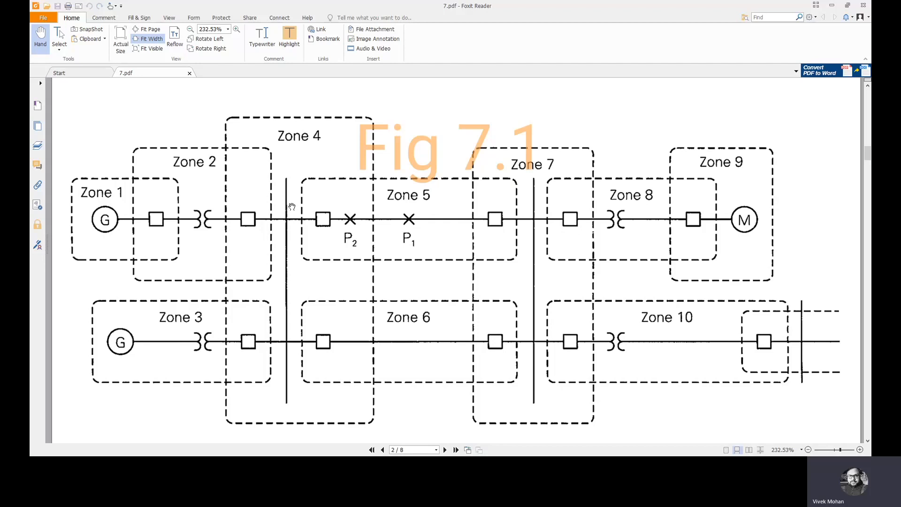
{"action": "mouse_move", "coordinate": [321, 225]}
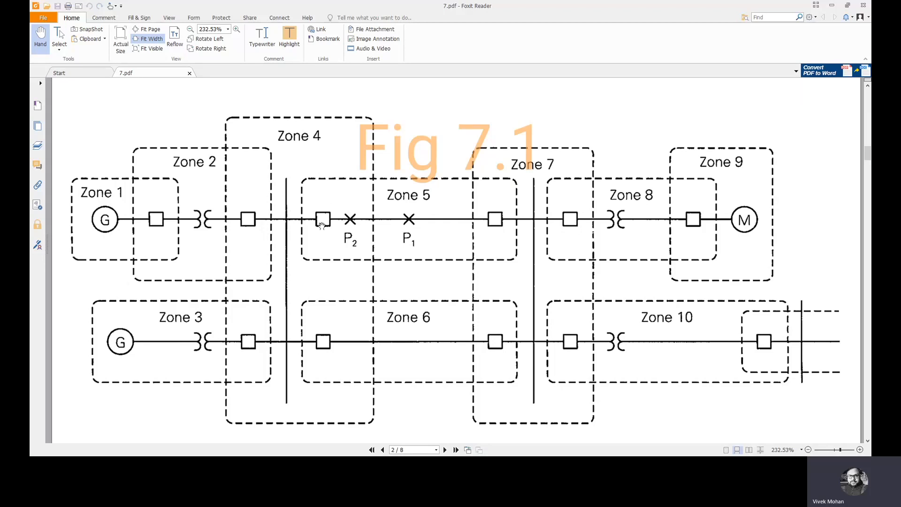
{"action": "mouse_move", "coordinate": [330, 221]}
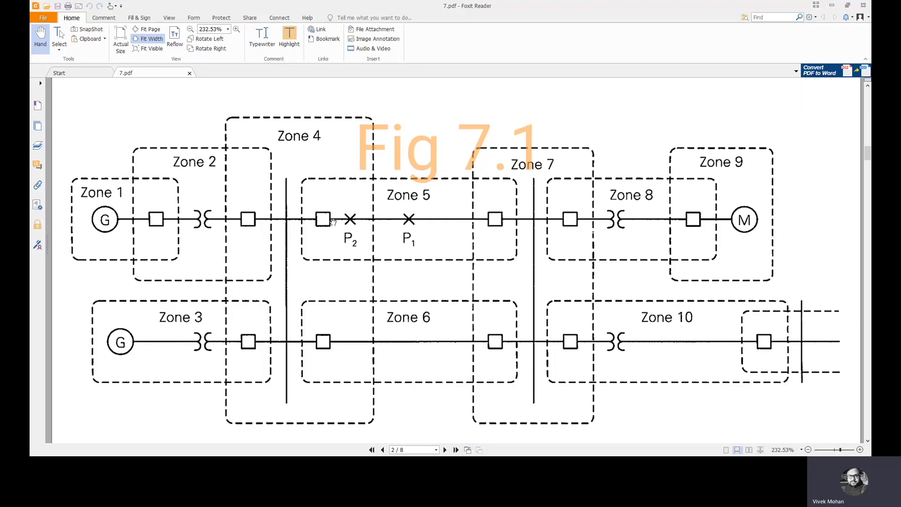
{"action": "mouse_move", "coordinate": [381, 298]}
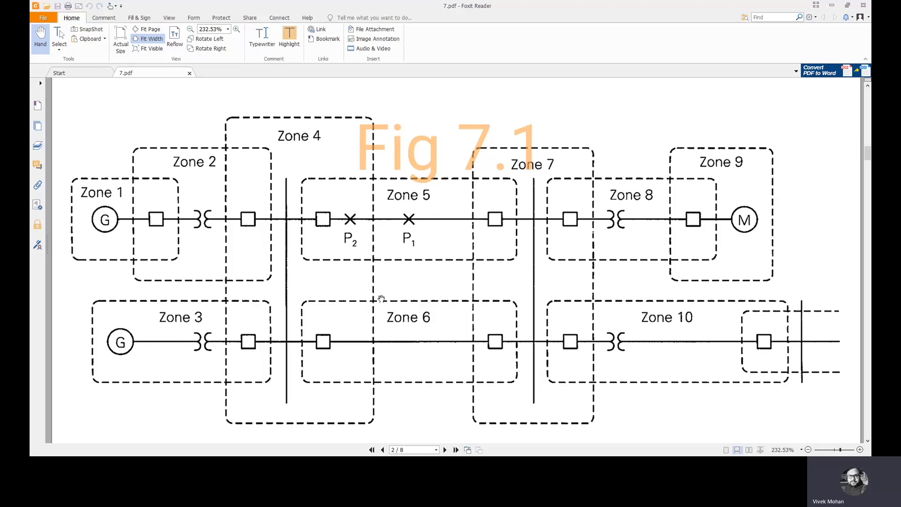
{"action": "mouse_move", "coordinate": [460, 339]}
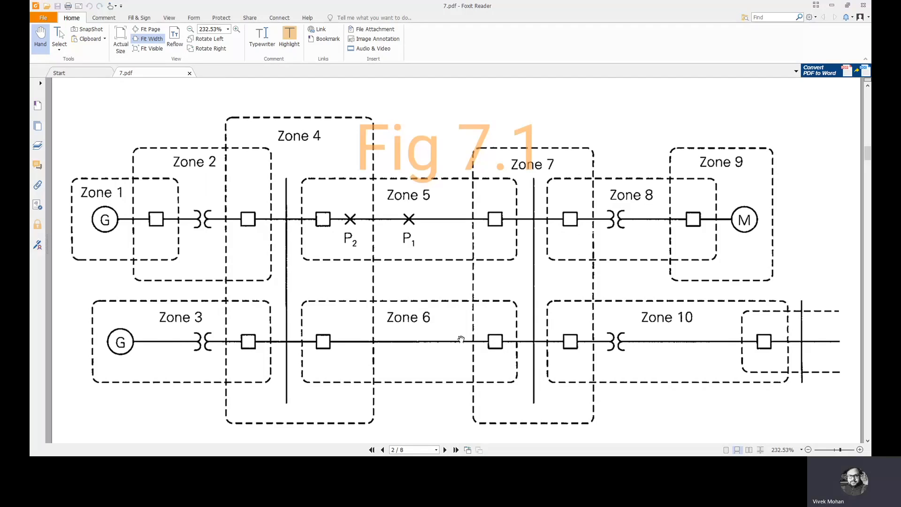
Step: Scroll past Fig 7.1 to the blank bottom of page 2 with the CamScanner footer
{"action": "scroll", "scroll_direction": "down", "scroll_amount": 3}
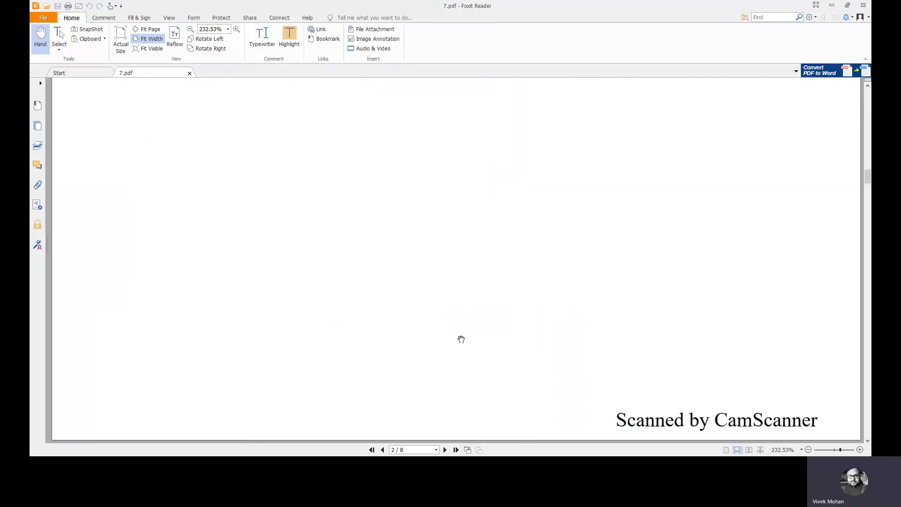
Step: Scroll past Fig 7.2's overlapping Zone 1 and Zone 2 CTs to the top of page 6
{"action": "scroll", "scroll_direction": "down", "scroll_amount": 3}
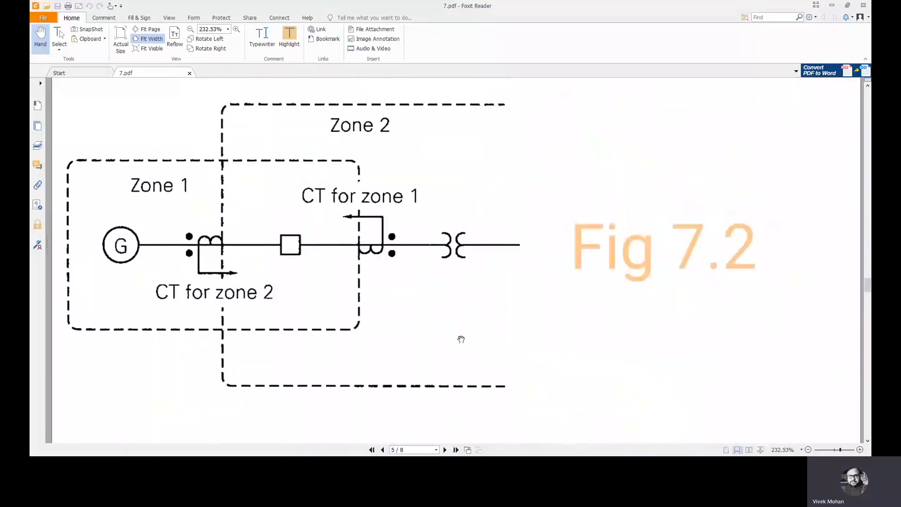
{"action": "mouse_move", "coordinate": [234, 246]}
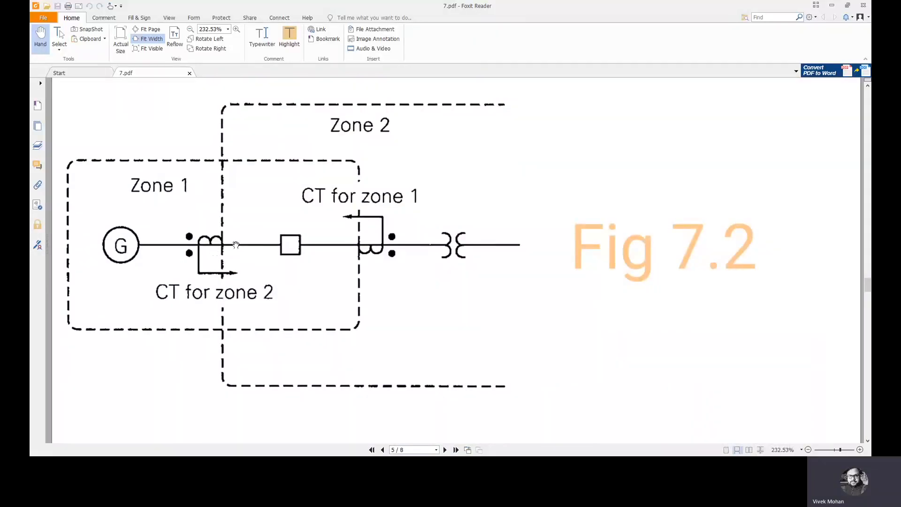
{"action": "mouse_move", "coordinate": [236, 238]}
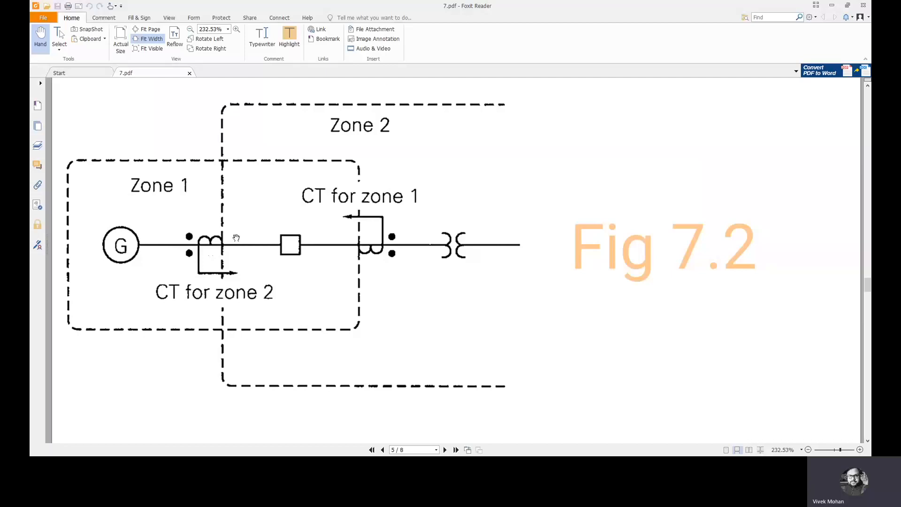
{"action": "mouse_move", "coordinate": [221, 257]}
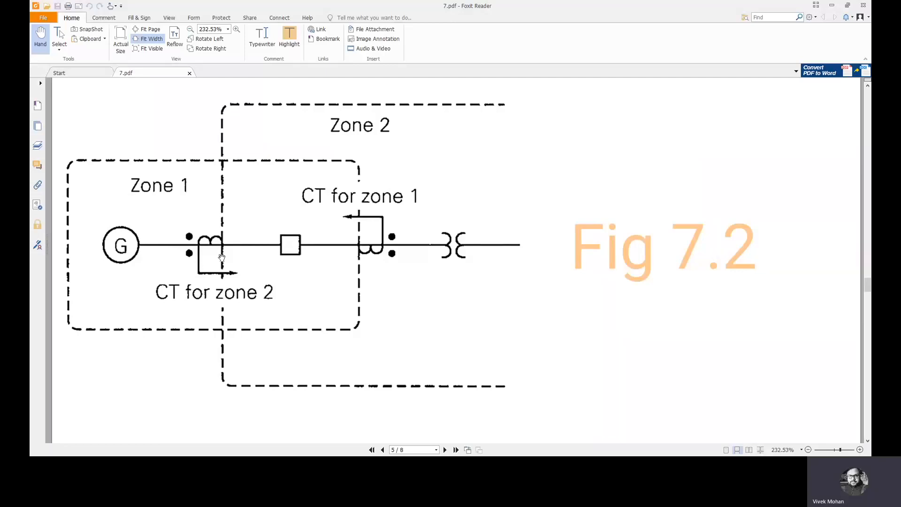
{"action": "mouse_move", "coordinate": [372, 214]}
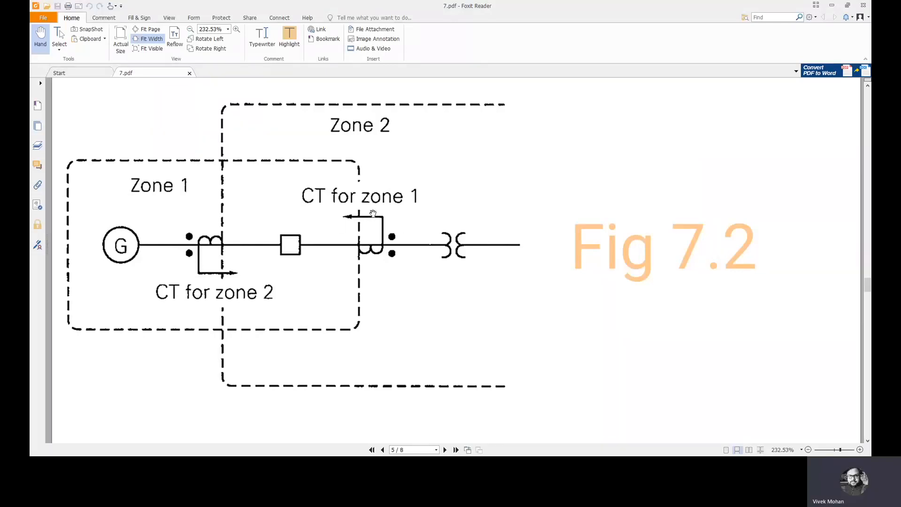
{"action": "mouse_move", "coordinate": [356, 223]}
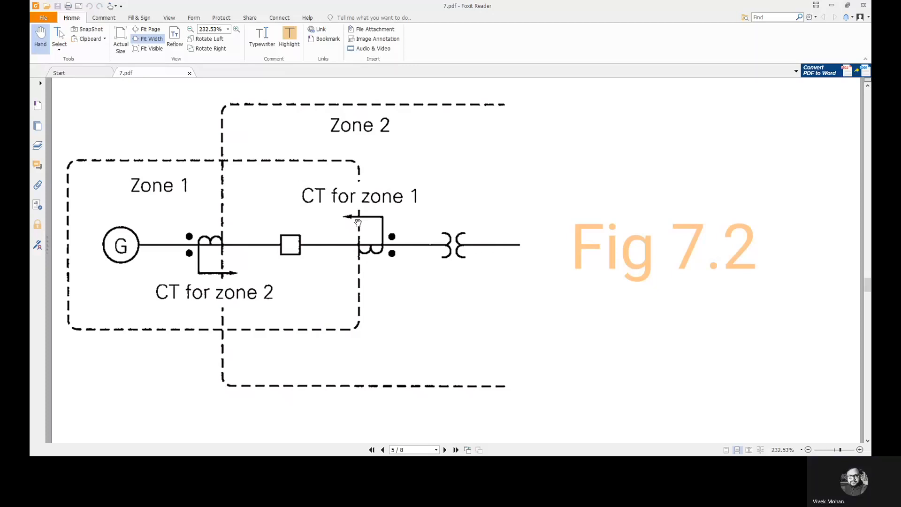
{"action": "mouse_move", "coordinate": [334, 254]}
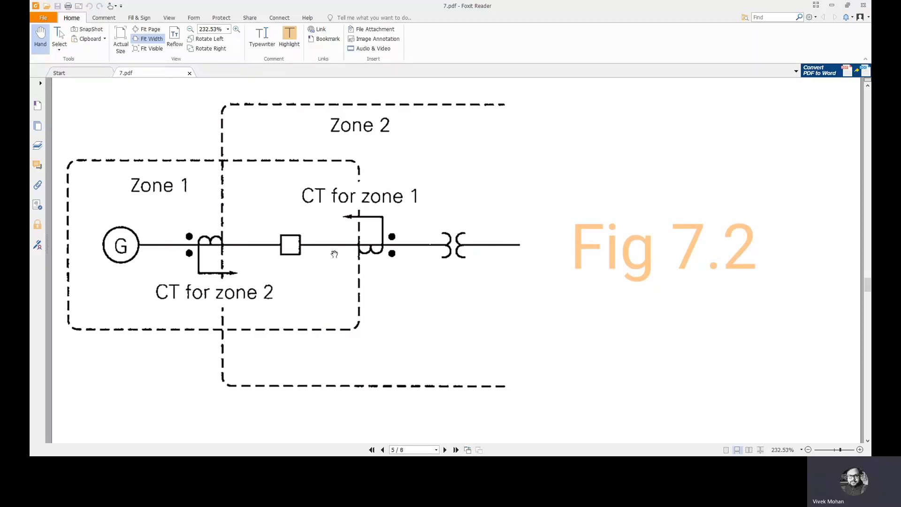
{"action": "mouse_move", "coordinate": [298, 273]}
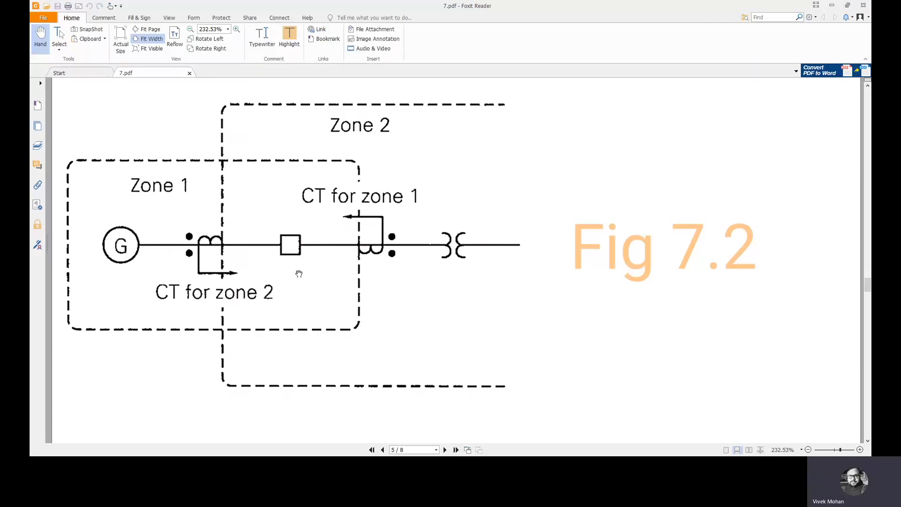
{"action": "mouse_move", "coordinate": [219, 269]}
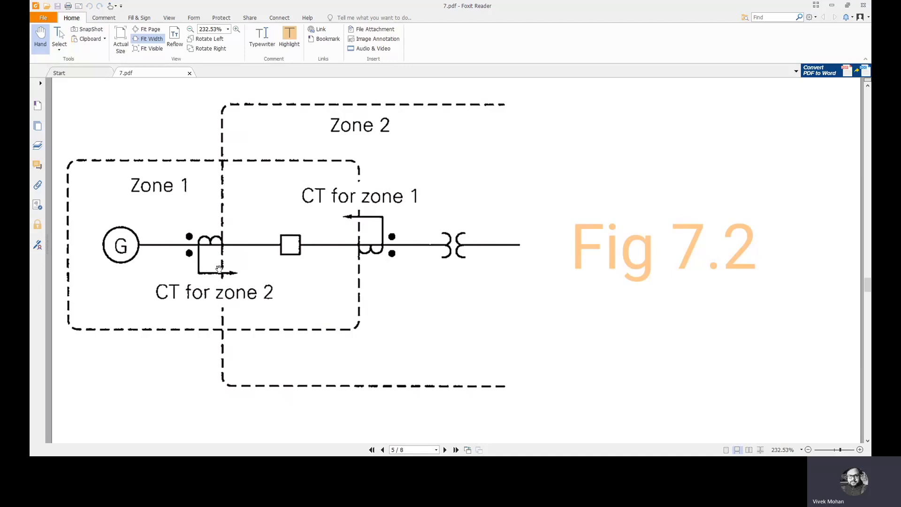
{"action": "mouse_move", "coordinate": [220, 253]}
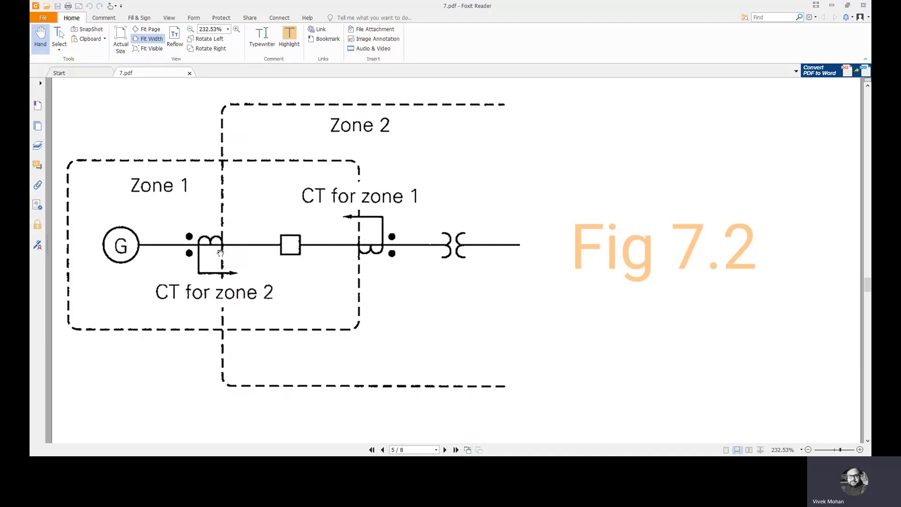
{"action": "mouse_move", "coordinate": [435, 118]}
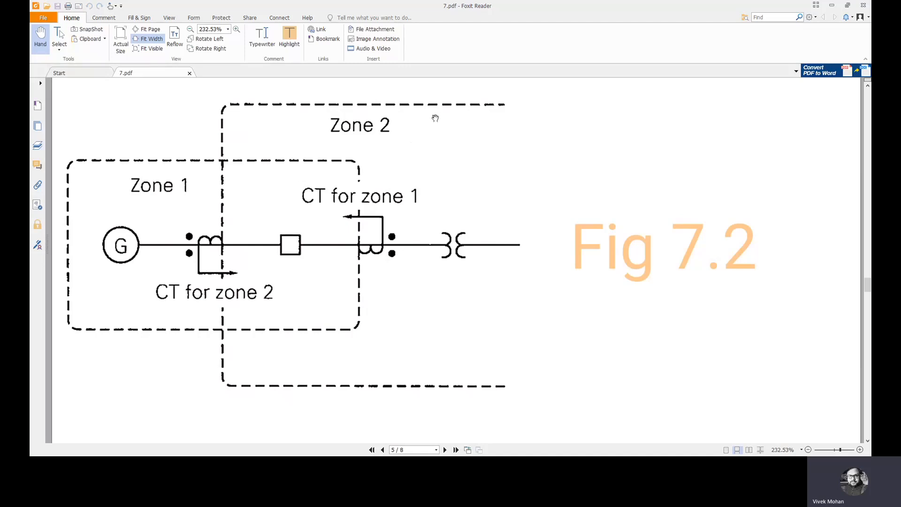
{"action": "mouse_move", "coordinate": [413, 238]}
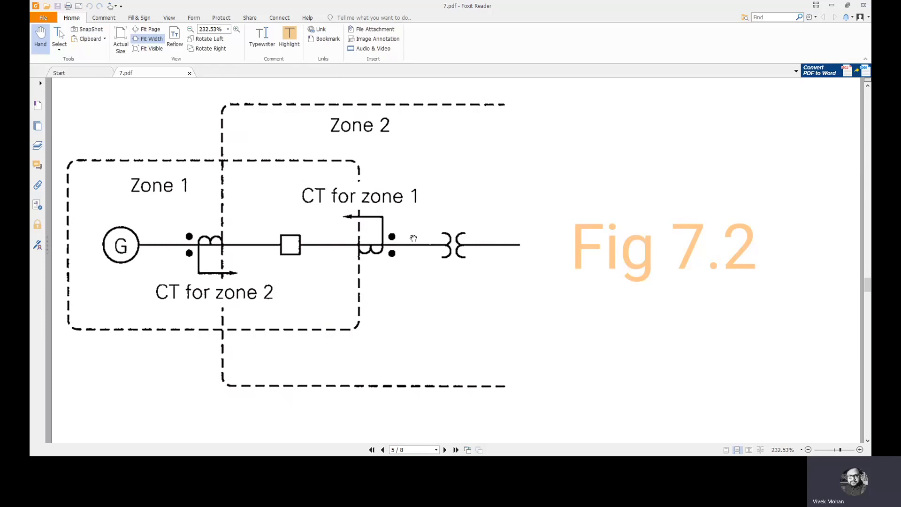
{"action": "mouse_move", "coordinate": [273, 271]}
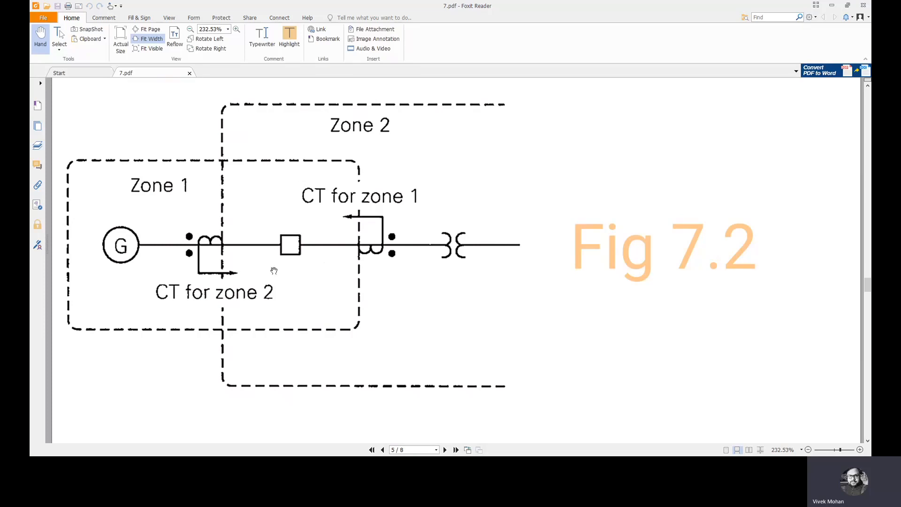
{"action": "mouse_move", "coordinate": [232, 236]}
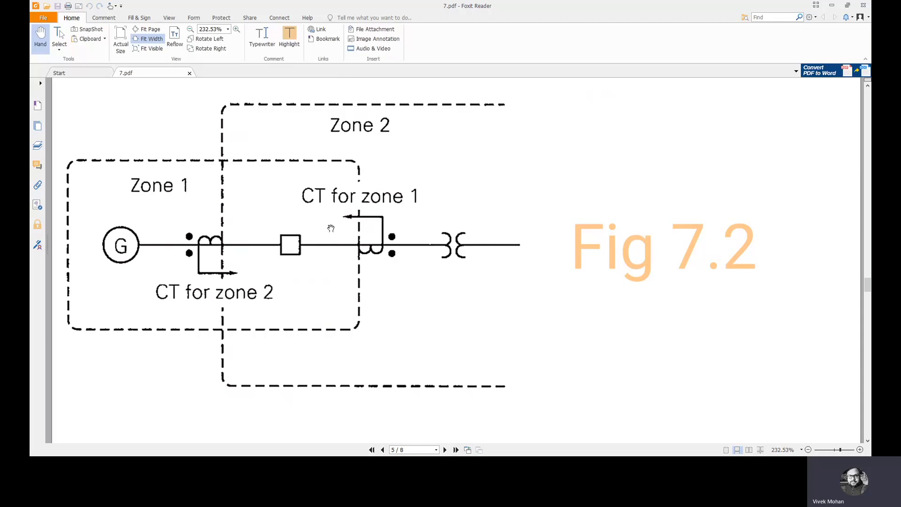
{"action": "mouse_move", "coordinate": [426, 253]}
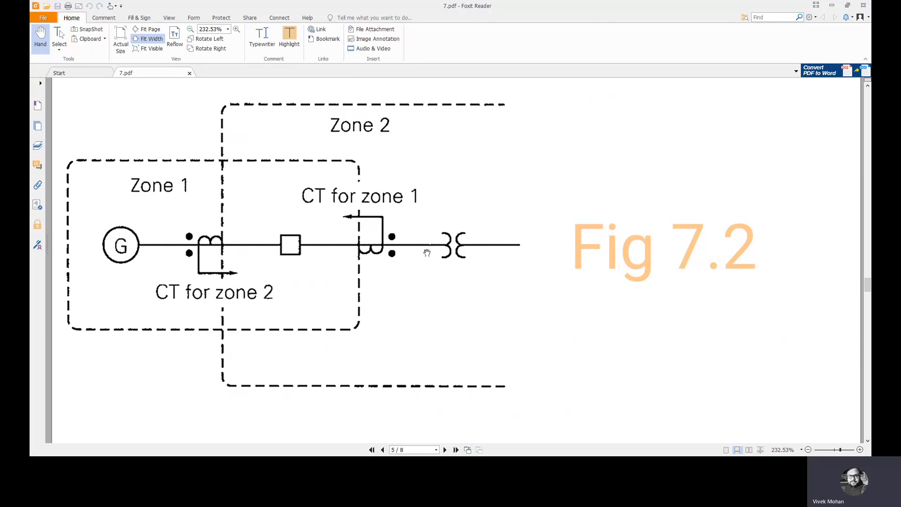
{"action": "mouse_move", "coordinate": [339, 225]}
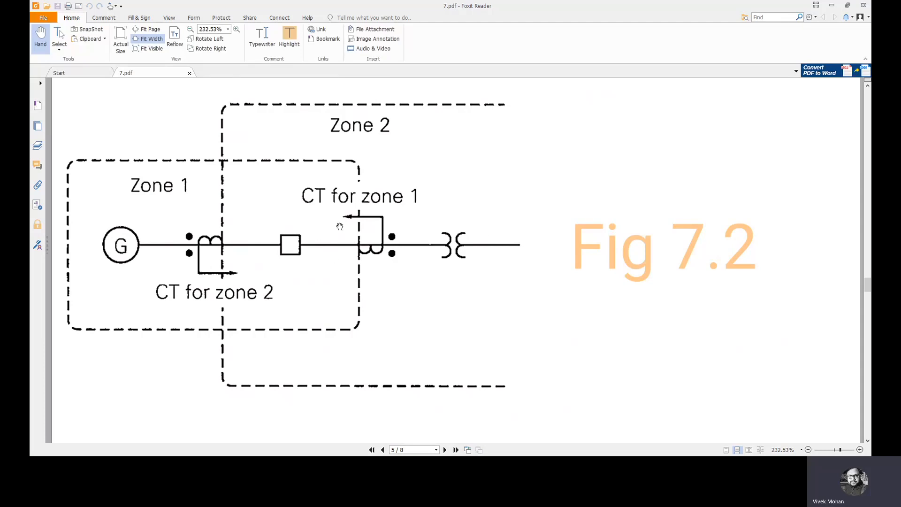
{"action": "mouse_move", "coordinate": [218, 258]}
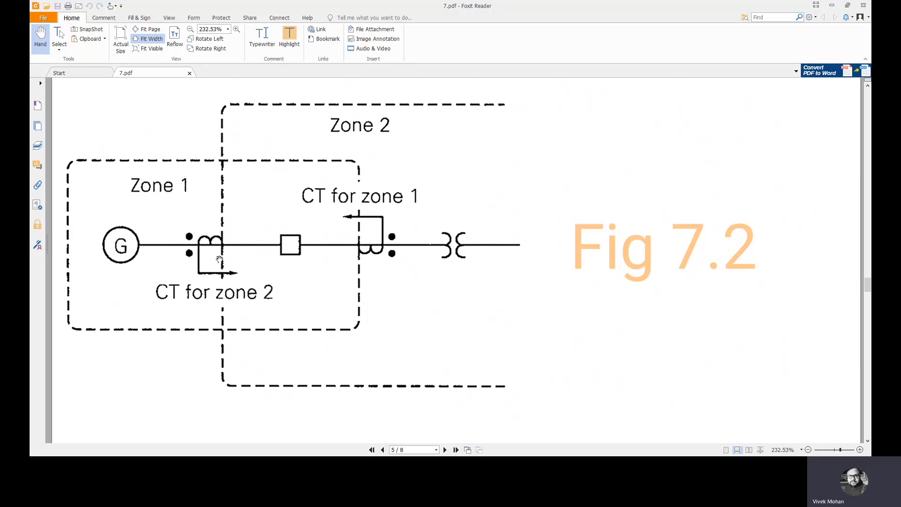
{"action": "mouse_move", "coordinate": [211, 218]}
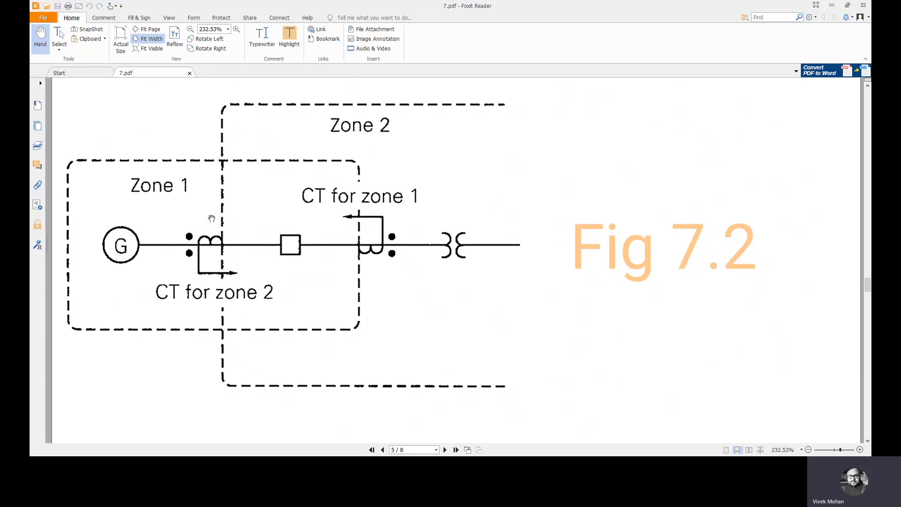
{"action": "mouse_move", "coordinate": [274, 246]}
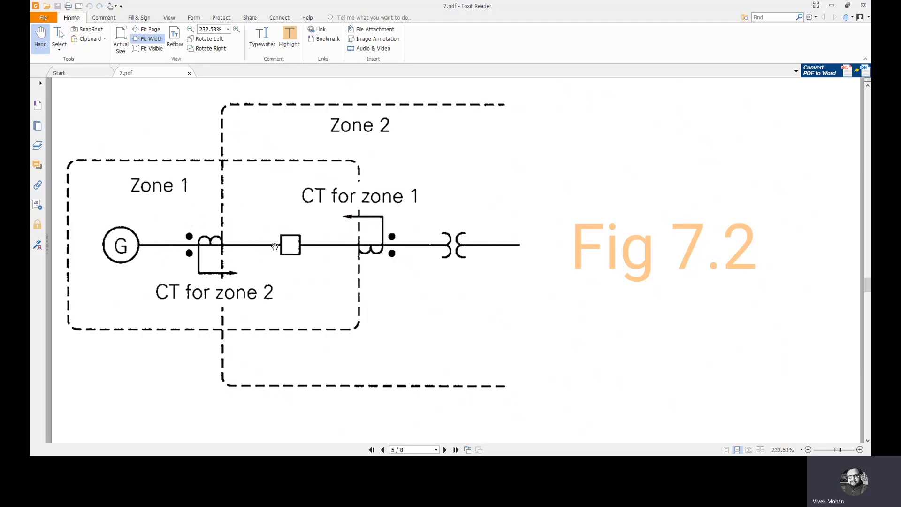
{"action": "mouse_move", "coordinate": [126, 235]}
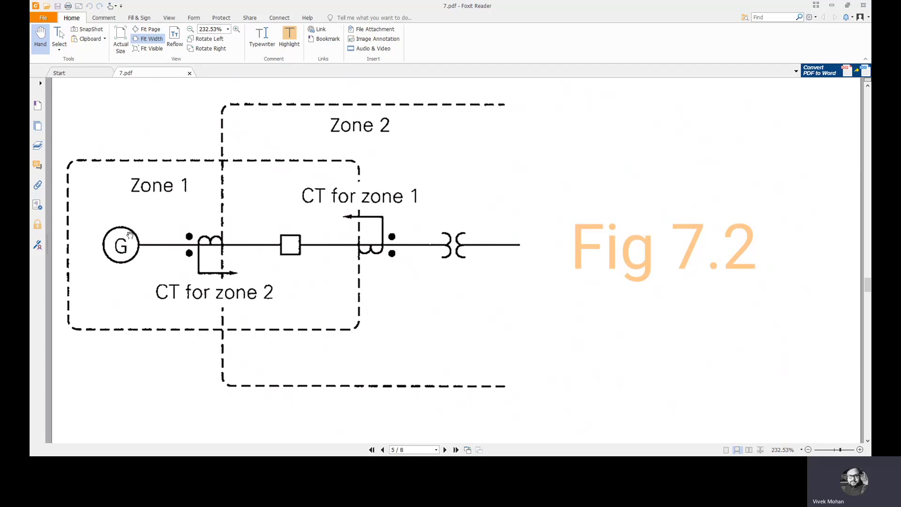
{"action": "mouse_move", "coordinate": [476, 135]}
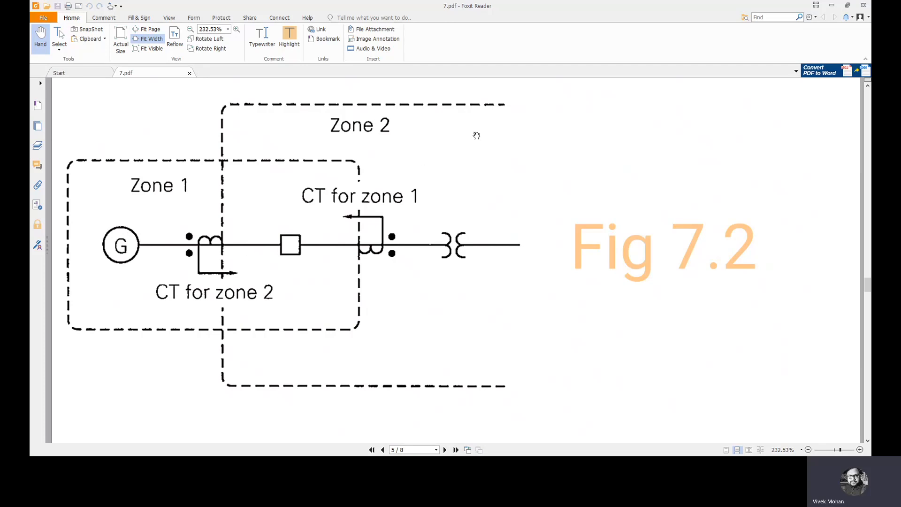
{"action": "mouse_move", "coordinate": [391, 140]}
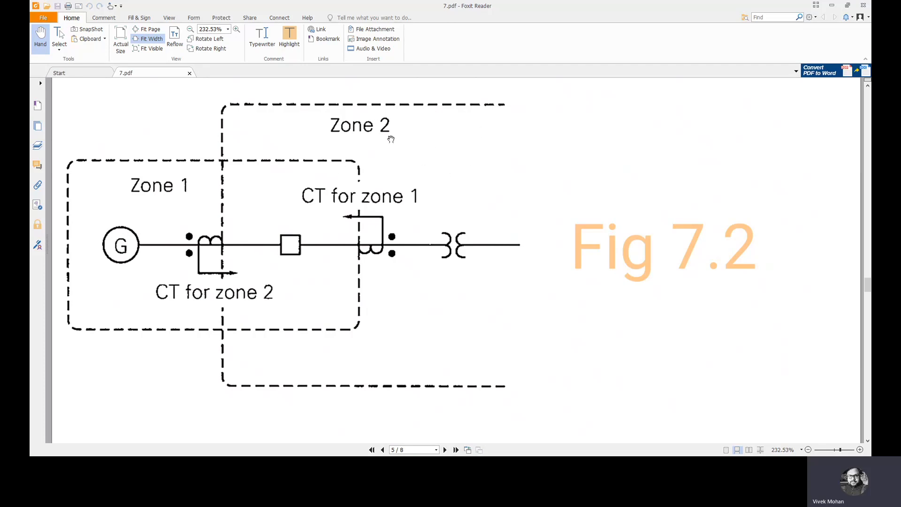
{"action": "mouse_move", "coordinate": [355, 155]}
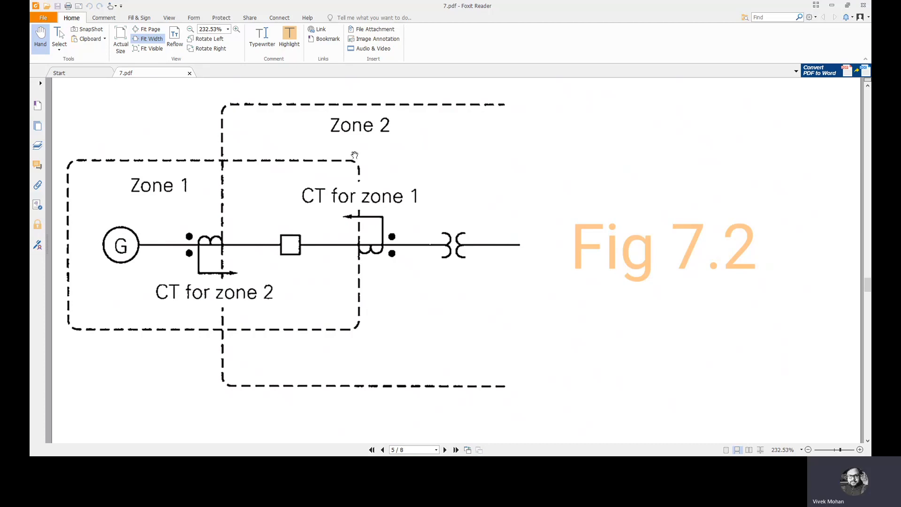
{"action": "mouse_move", "coordinate": [595, 271]}
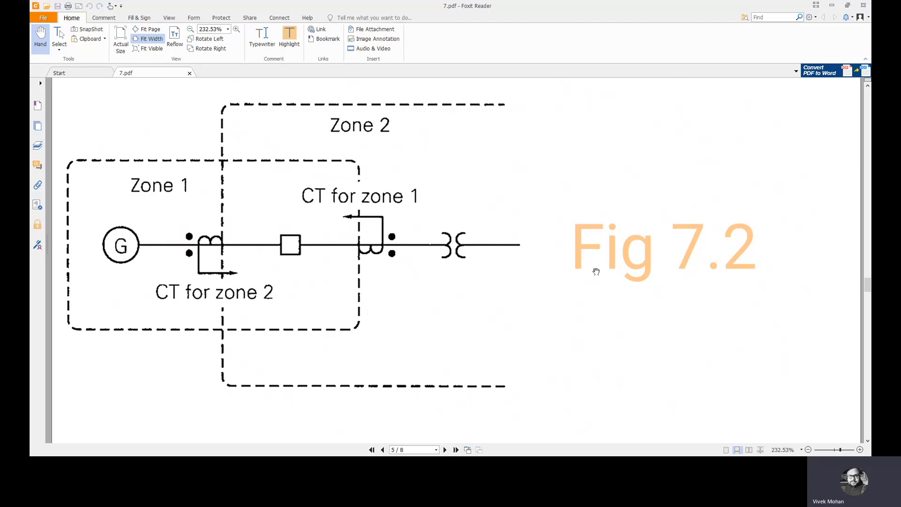
{"action": "mouse_move", "coordinate": [553, 296]}
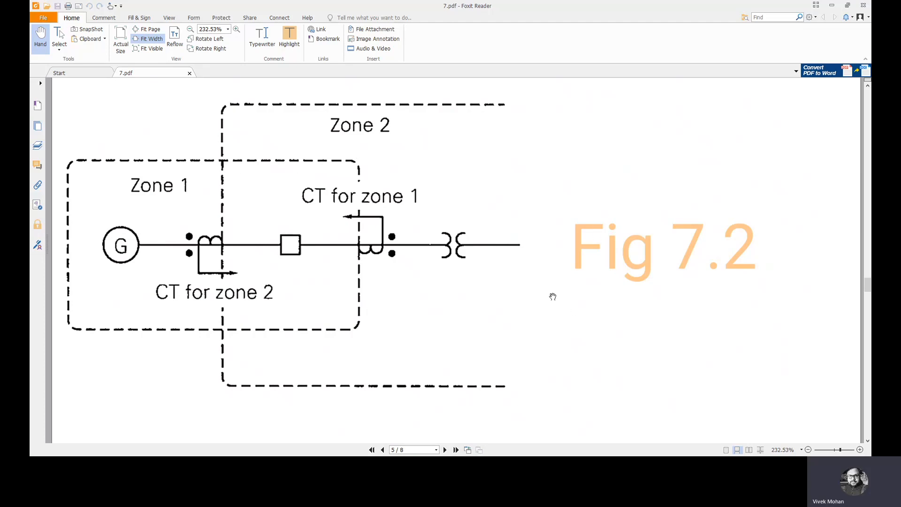
{"action": "scroll", "scroll_direction": "down", "scroll_amount": 3}
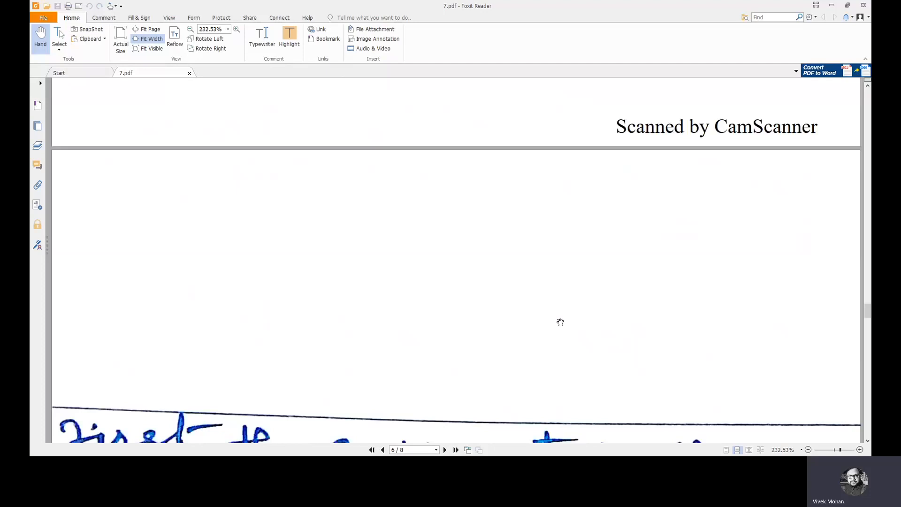
Step: Glance at the Example 7.1 notes, then return to the area below Fig 7.2 on page 5
{"action": "scroll", "scroll_direction": "down", "scroll_amount": 3}
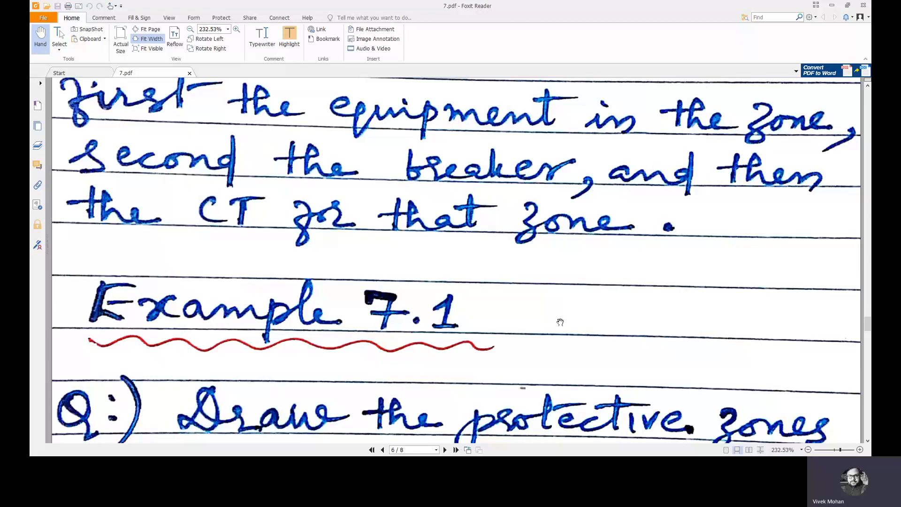
{"action": "left_click", "coordinate": [382, 449]}
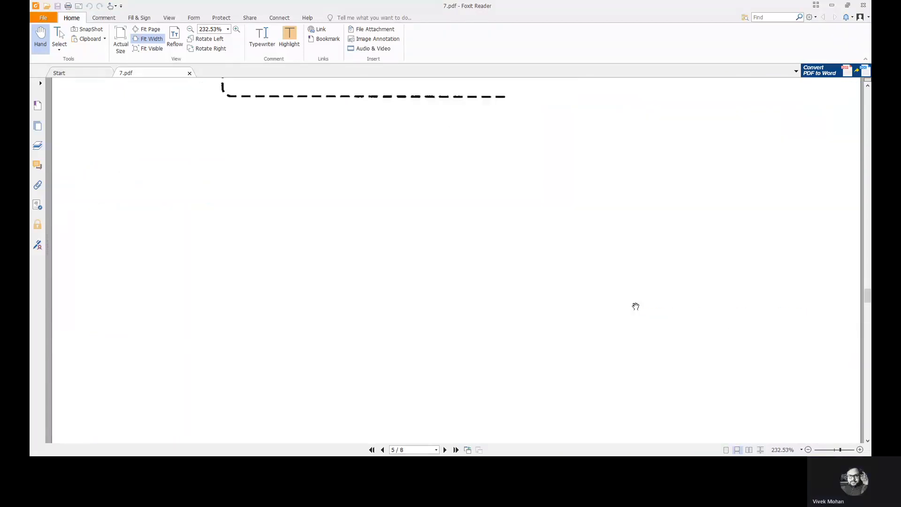